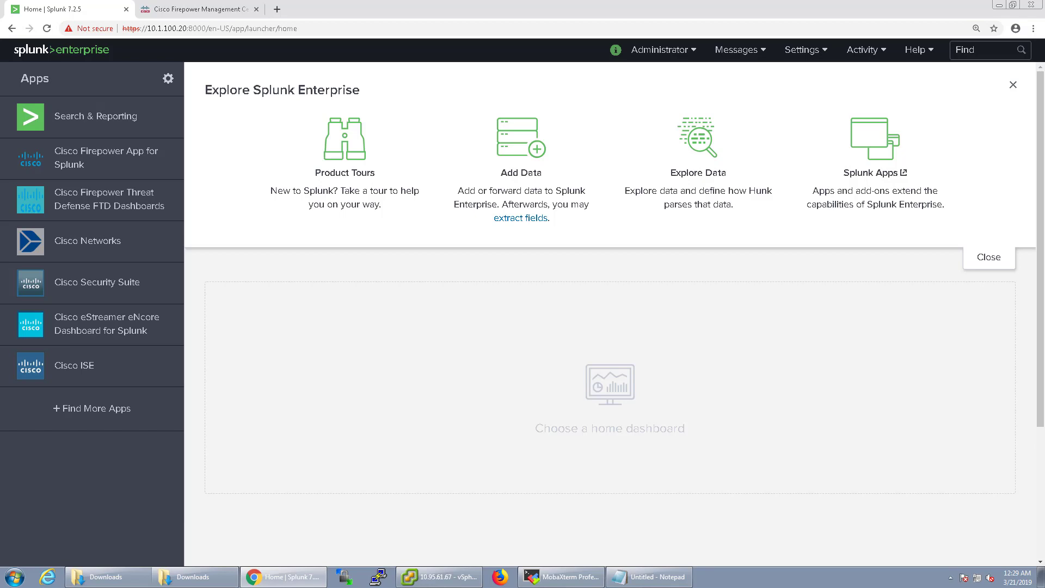
pyautogui.moveTo(121, 291)
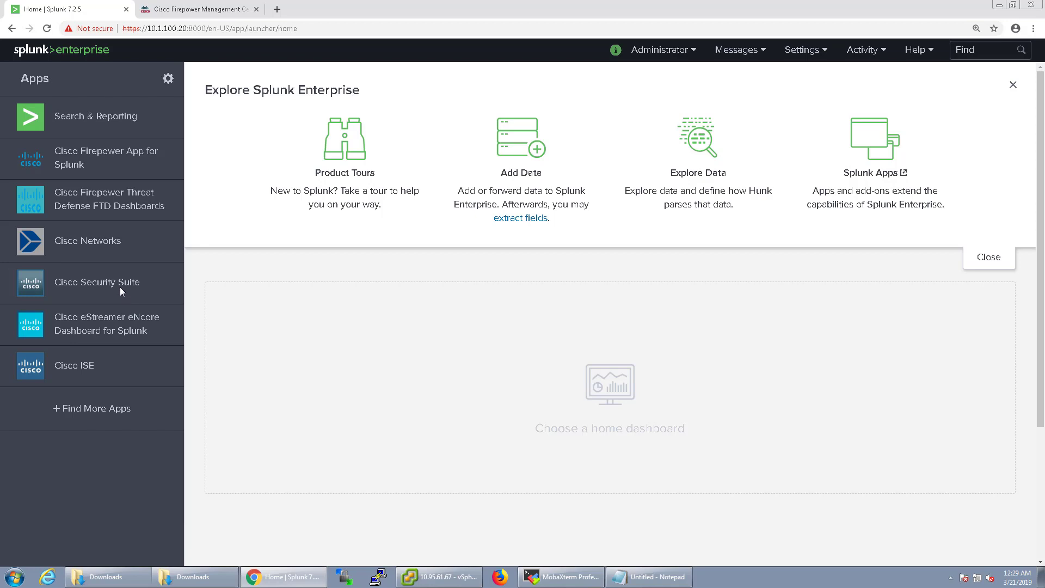
# Step: Open Cisco Security Suite from Apps, return home, reopen it, and continue to app setup
pyautogui.click(95, 281)
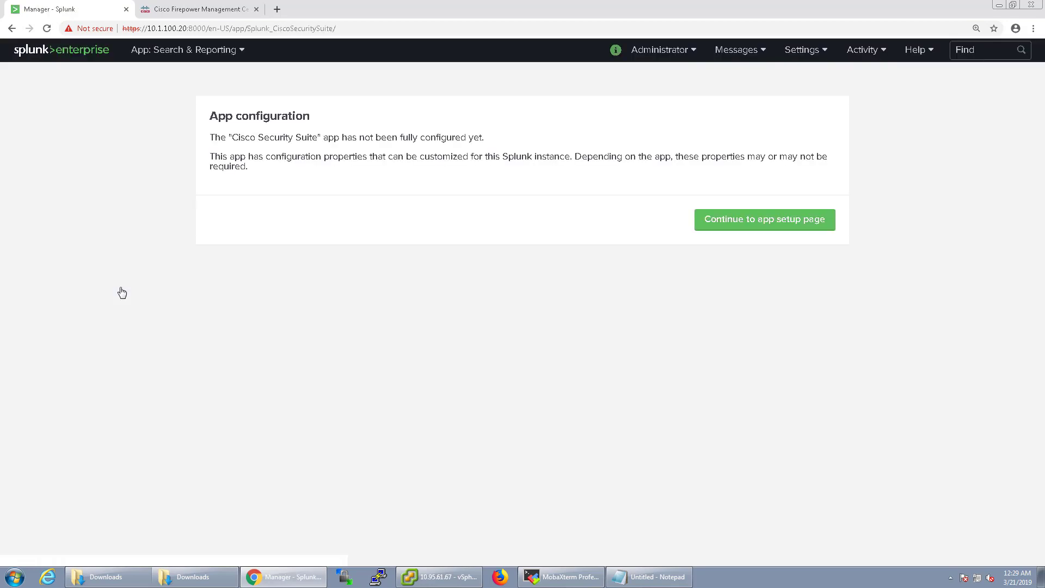
pyautogui.click(60, 49)
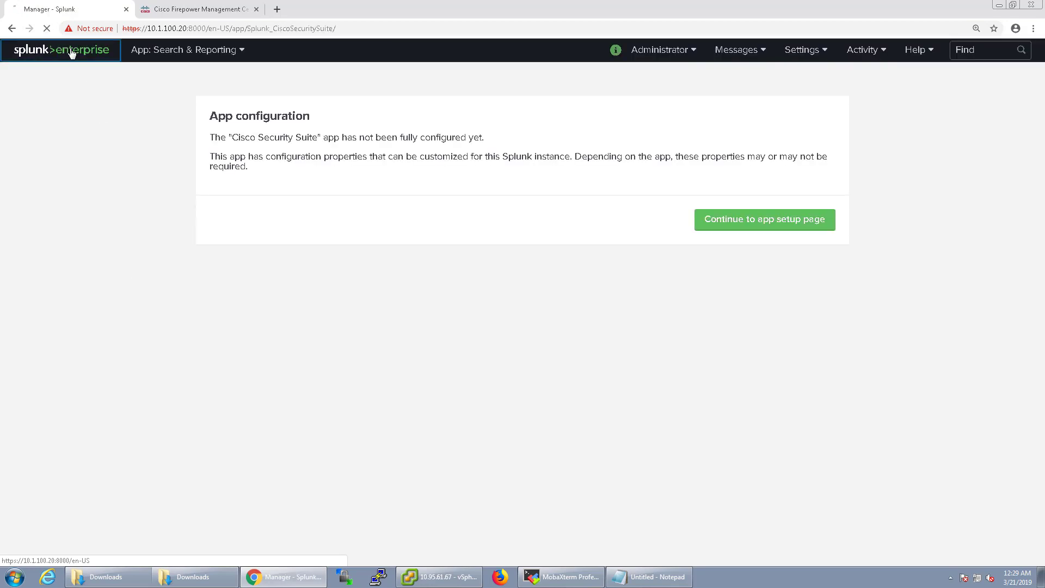
pyautogui.click(60, 49)
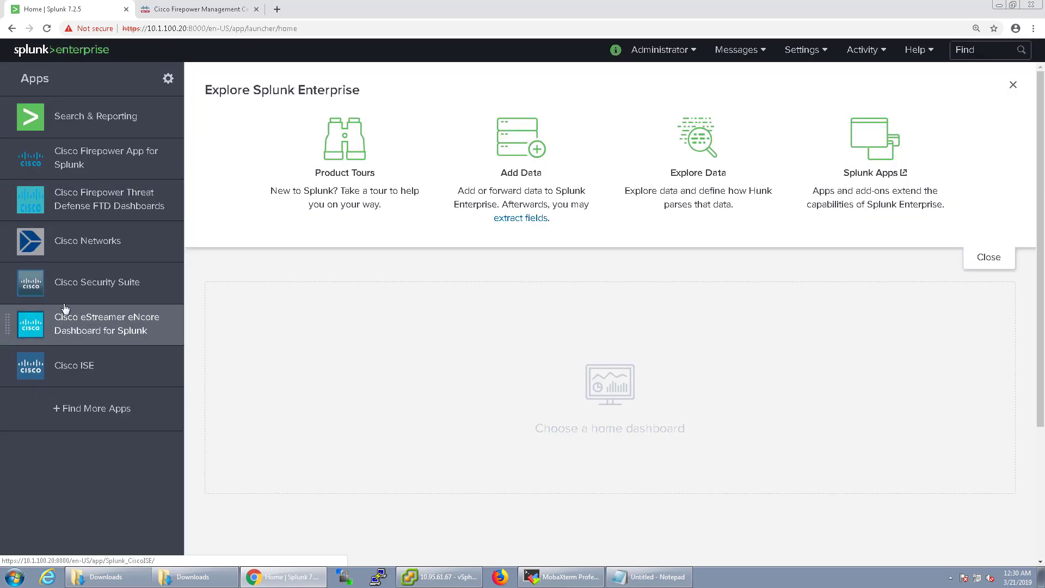
pyautogui.moveTo(110, 198)
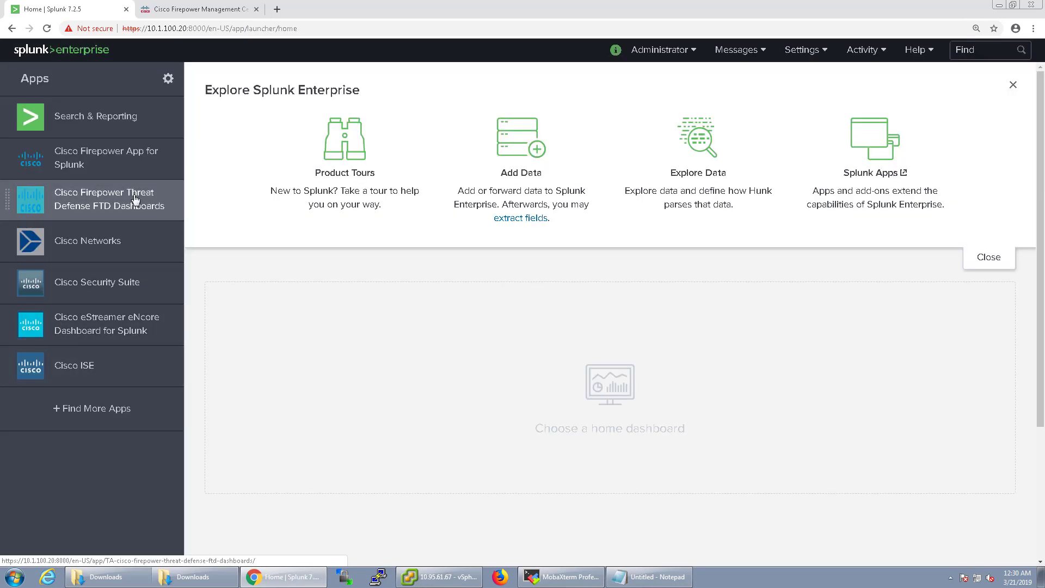
pyautogui.moveTo(96, 281)
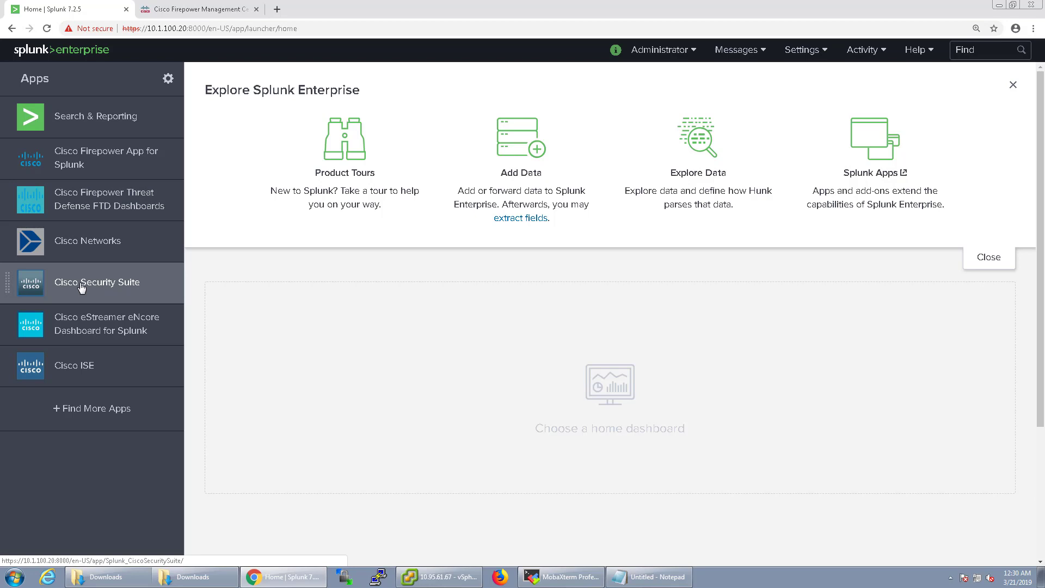
pyautogui.click(98, 282)
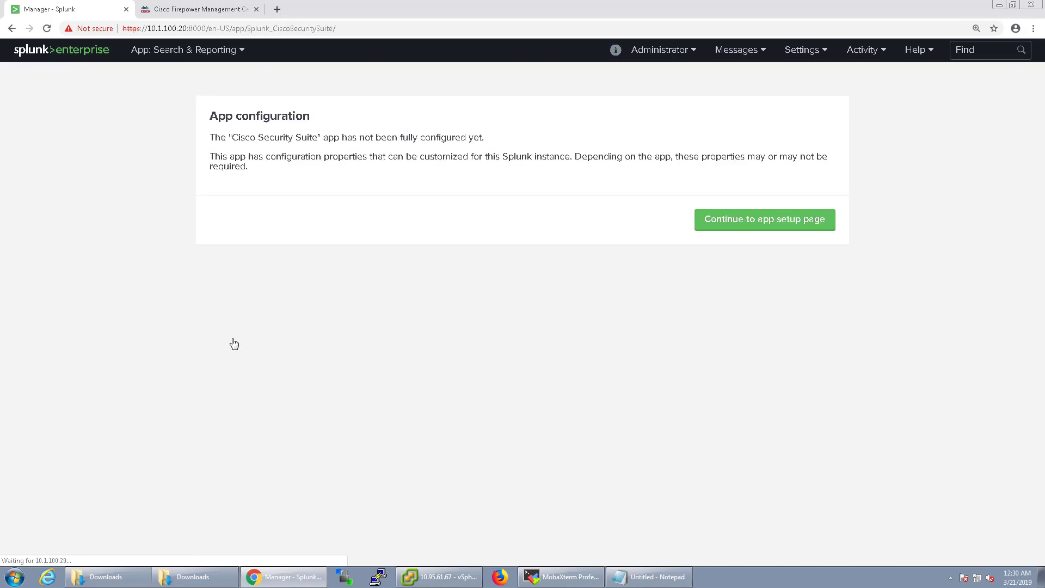
pyautogui.click(764, 220)
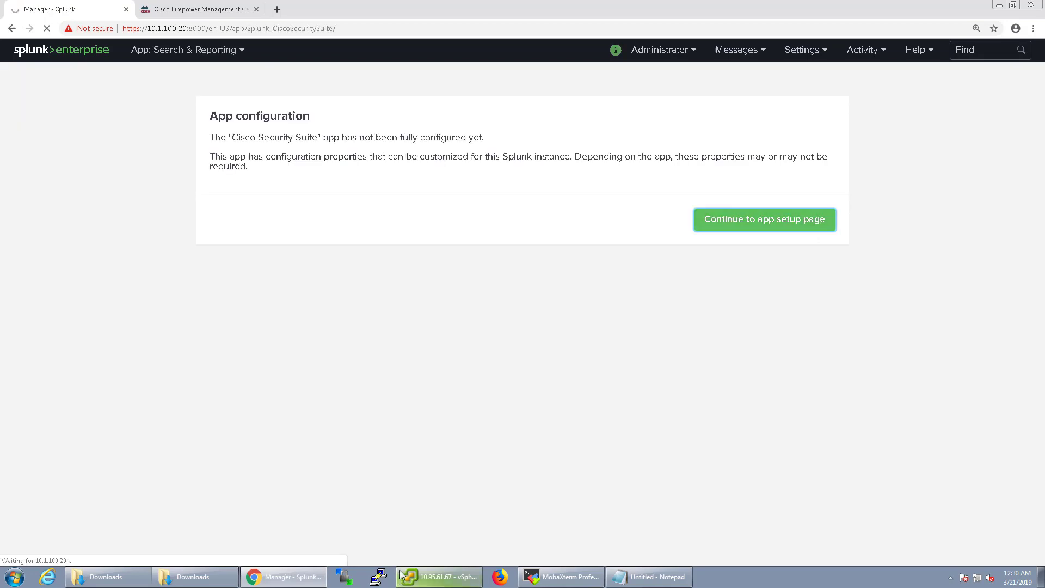
# Step: Tick the ISE and IPS dashboard checkboxes, toggling IPS and Sourcefire off again along the way
pyautogui.click(763, 219)
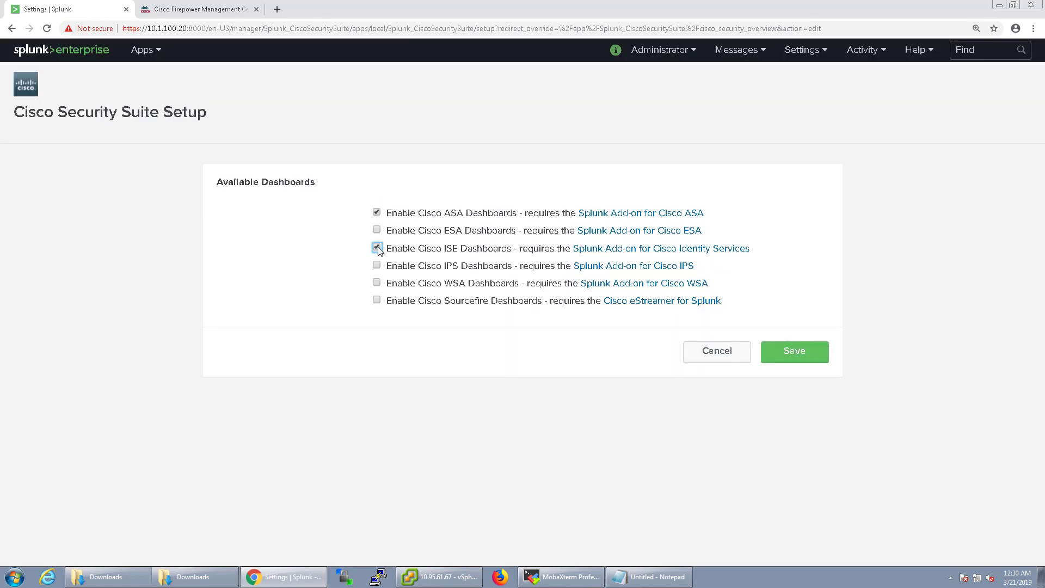
pyautogui.click(376, 249)
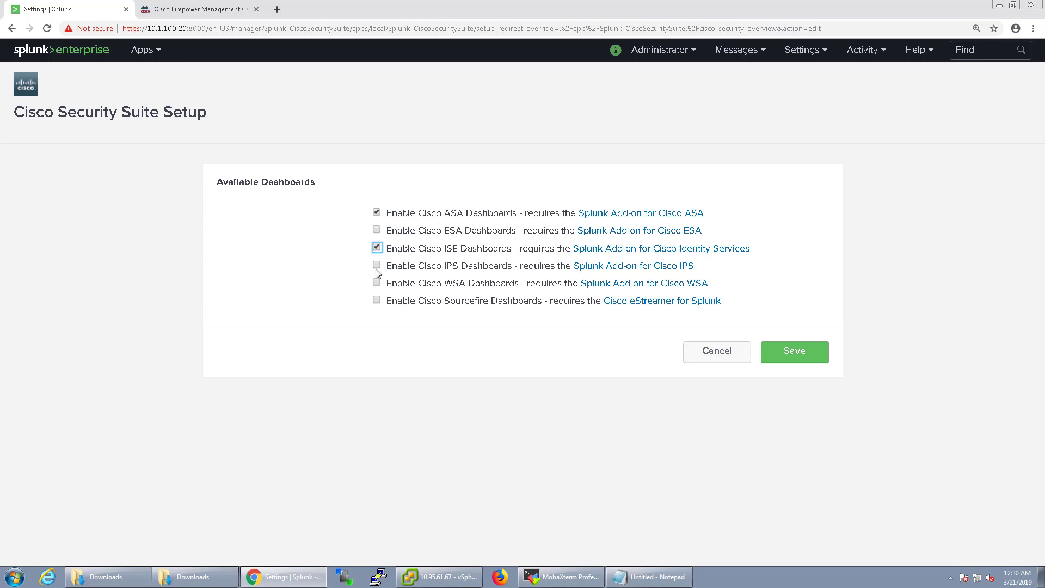
pyautogui.click(377, 265)
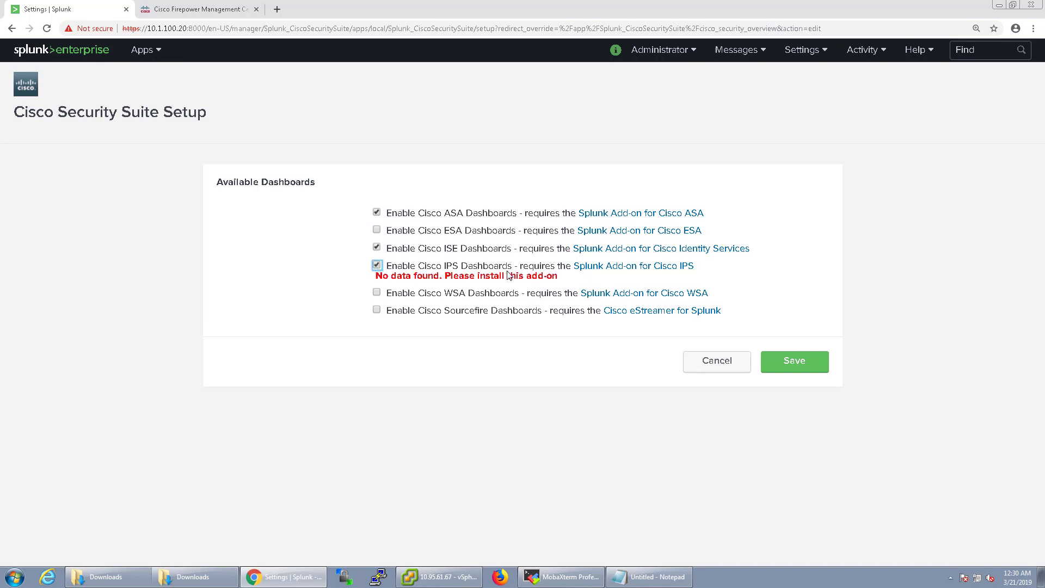
pyautogui.moveTo(454, 331)
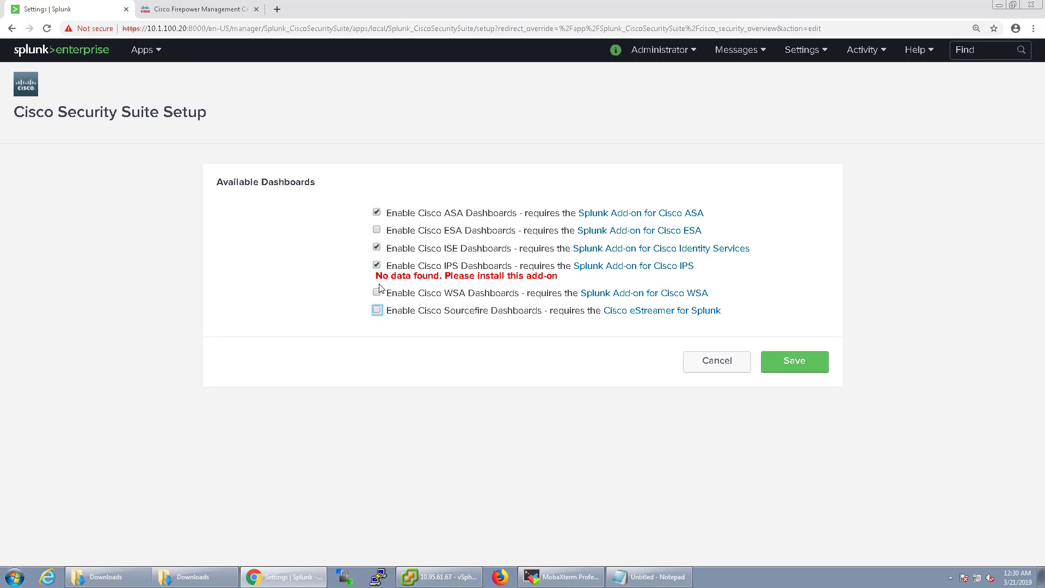
pyautogui.click(376, 266)
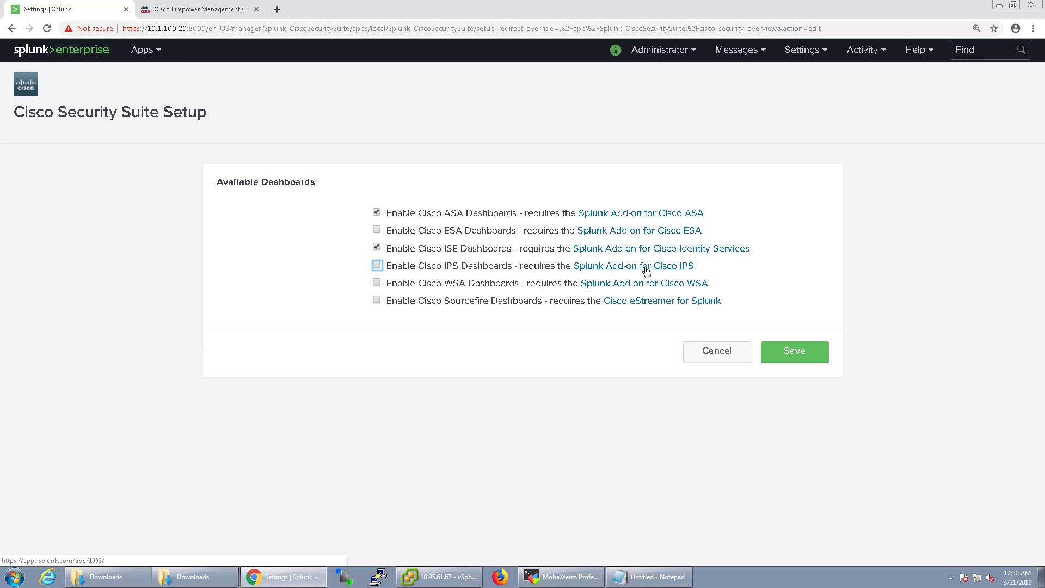
pyautogui.click(377, 265)
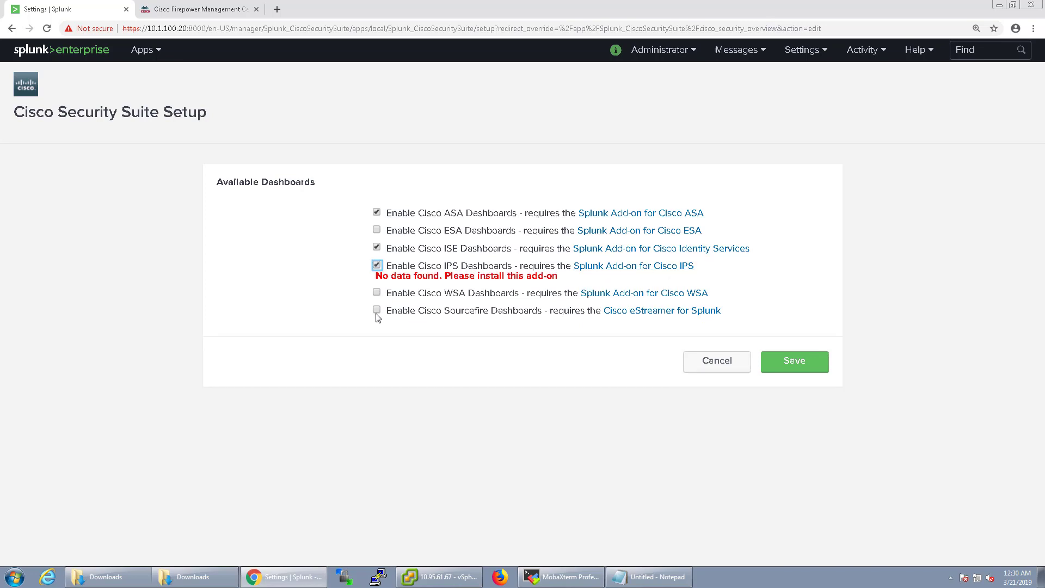
pyautogui.click(377, 310)
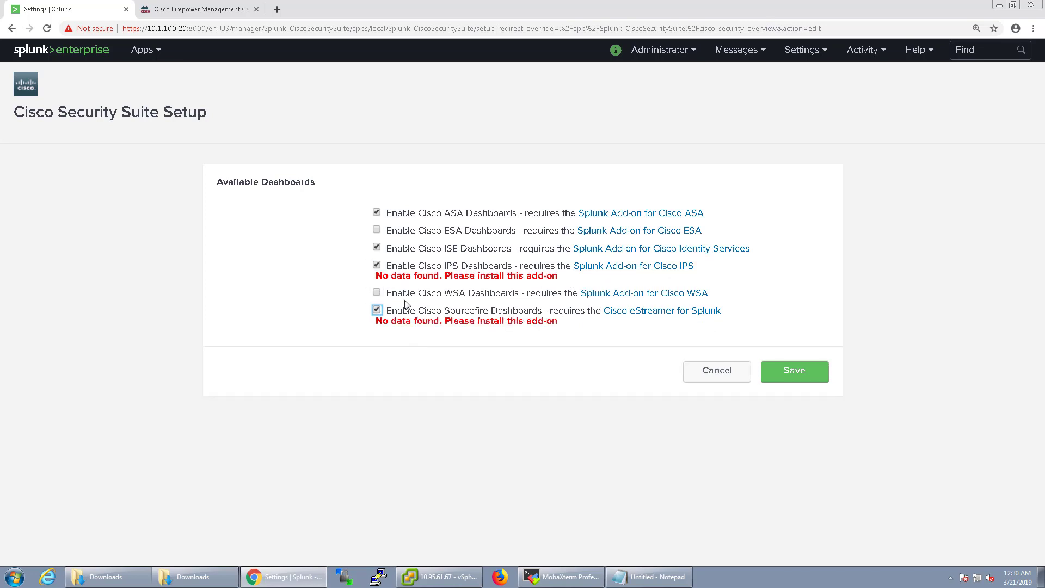
pyautogui.moveTo(669, 328)
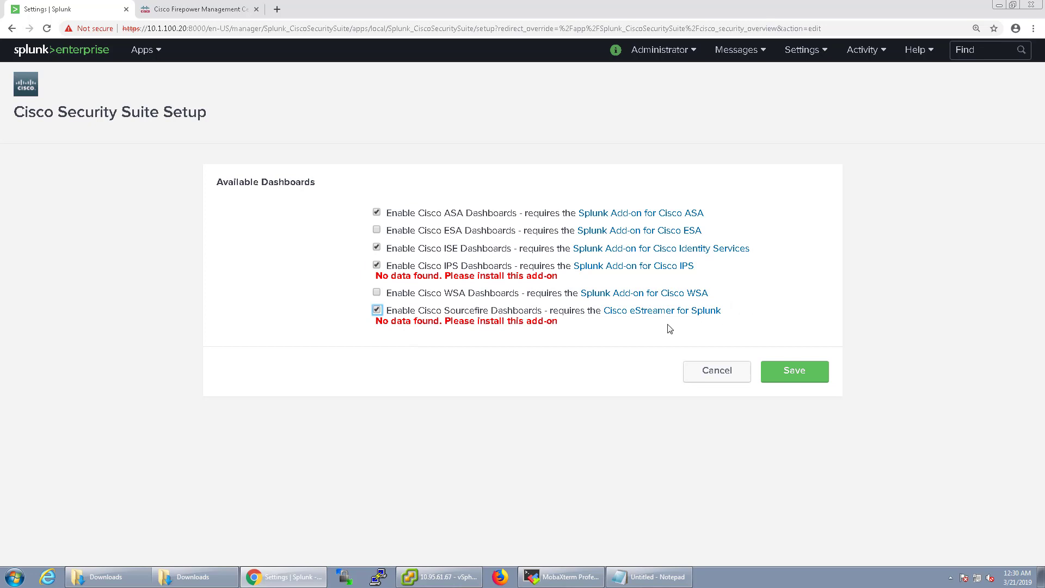
pyautogui.moveTo(714, 288)
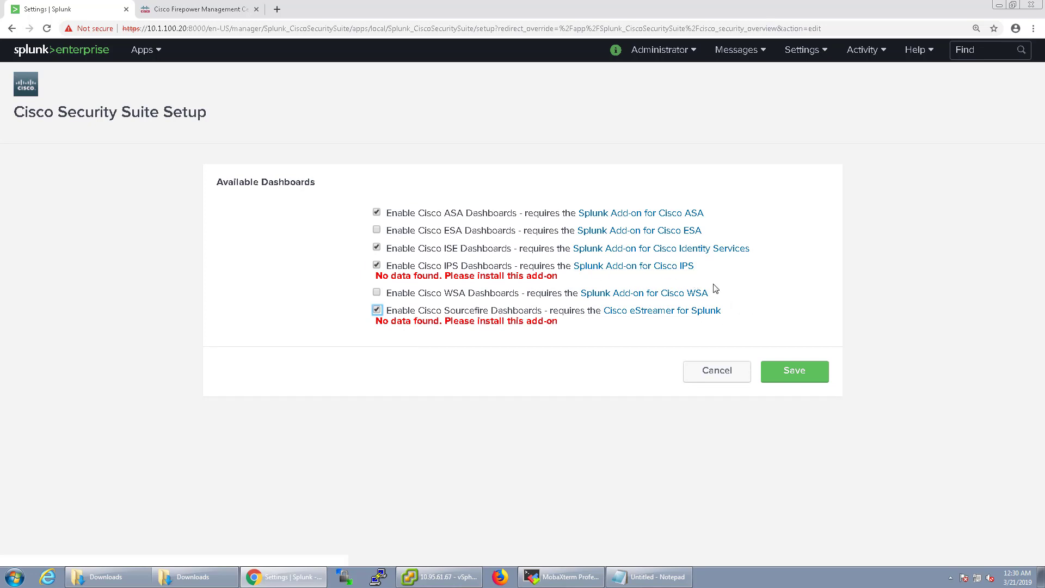
pyautogui.moveTo(372, 321)
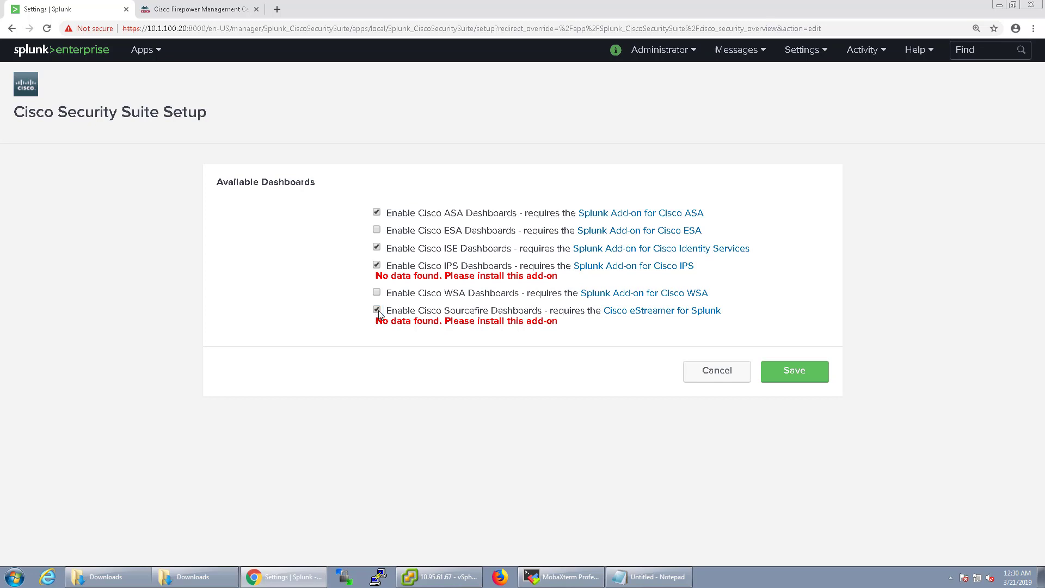
pyautogui.click(377, 311)
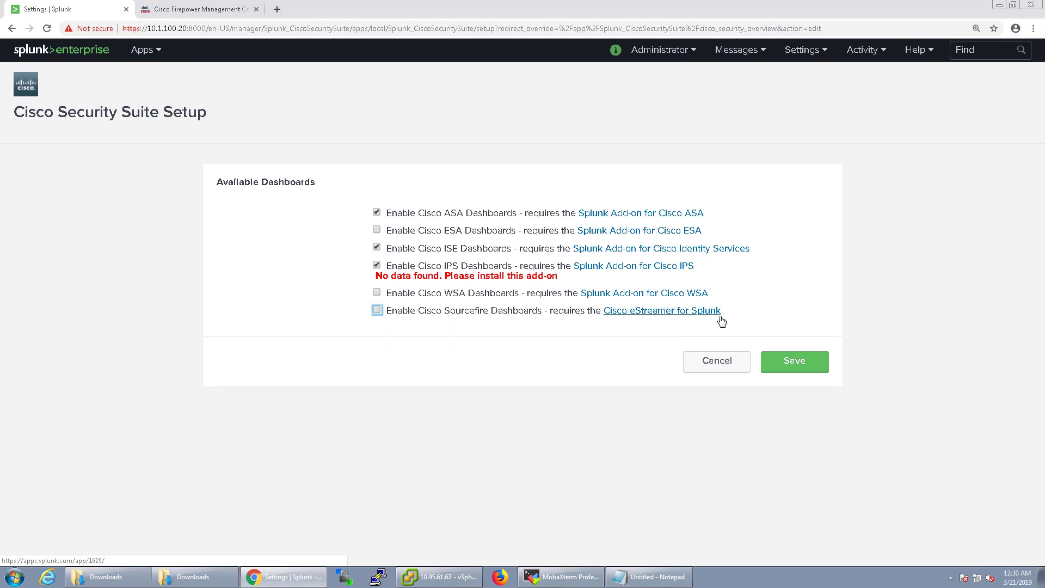
pyautogui.moveTo(599, 277)
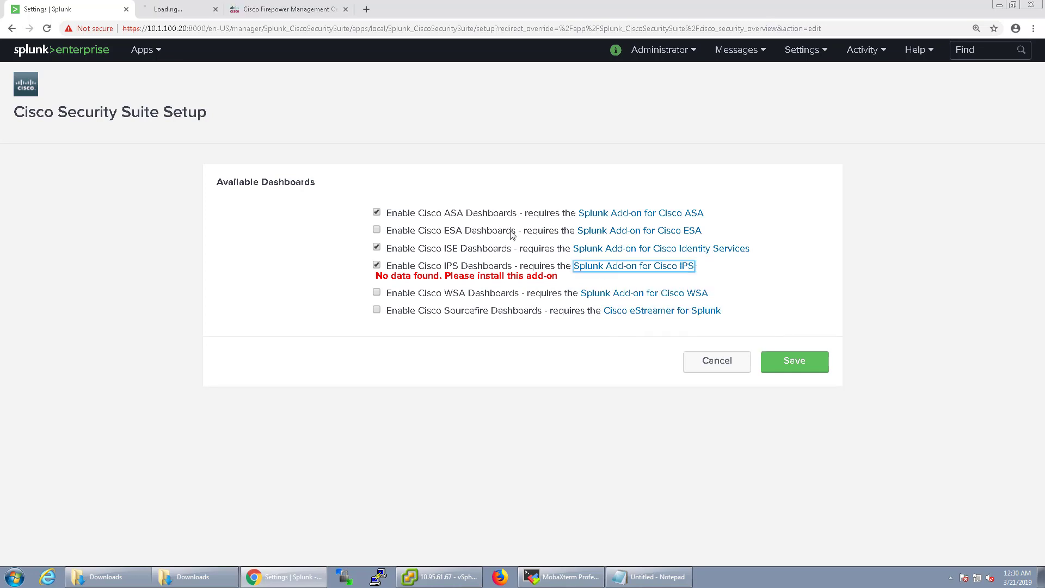
# Step: View the Splunk Add-on for Cisco IPS on Splunkbase and cancel its license agreement download
pyautogui.click(633, 266)
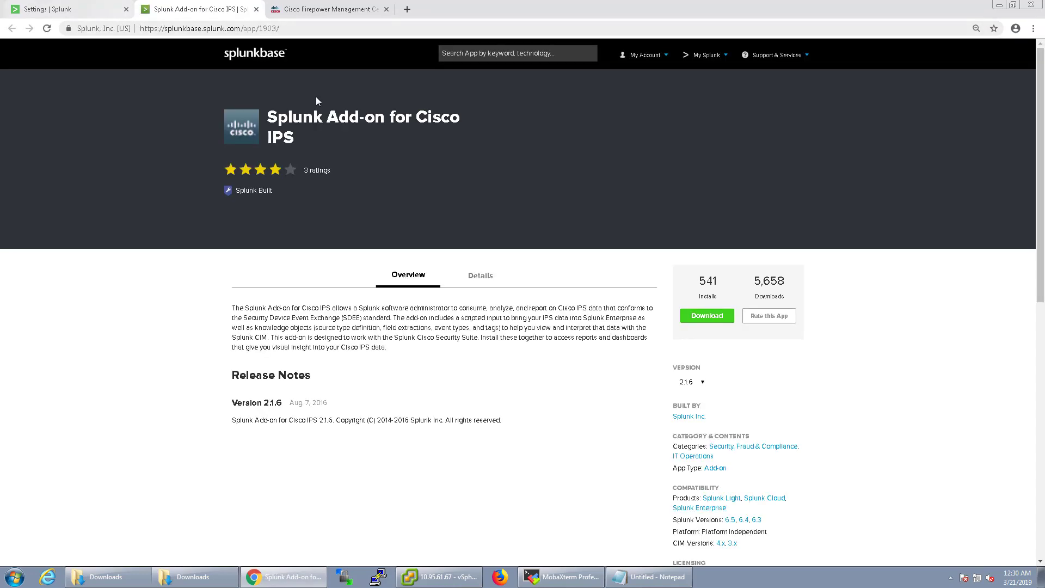
pyautogui.moveTo(404, 339)
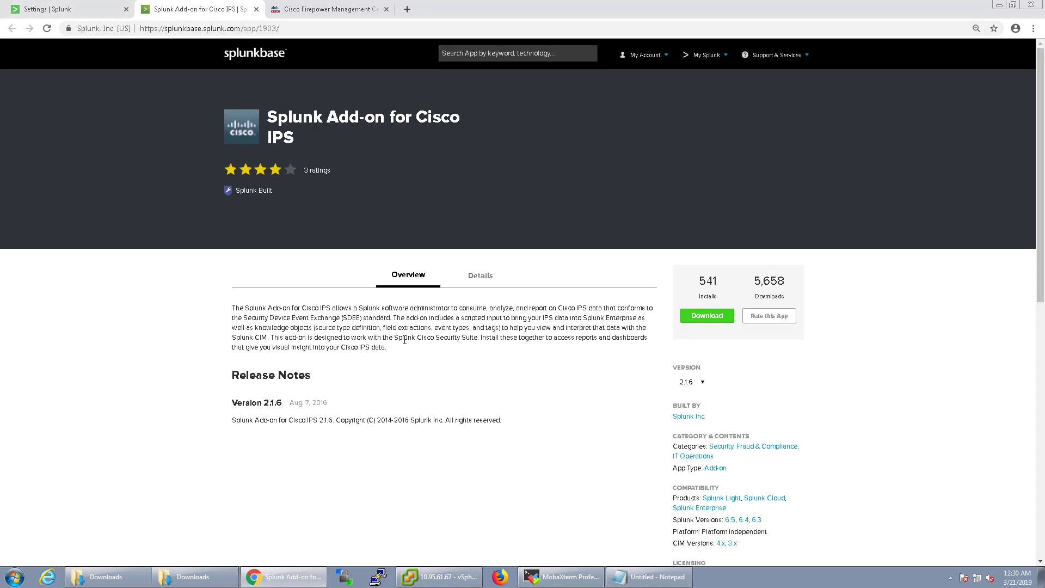
pyautogui.moveTo(484, 357)
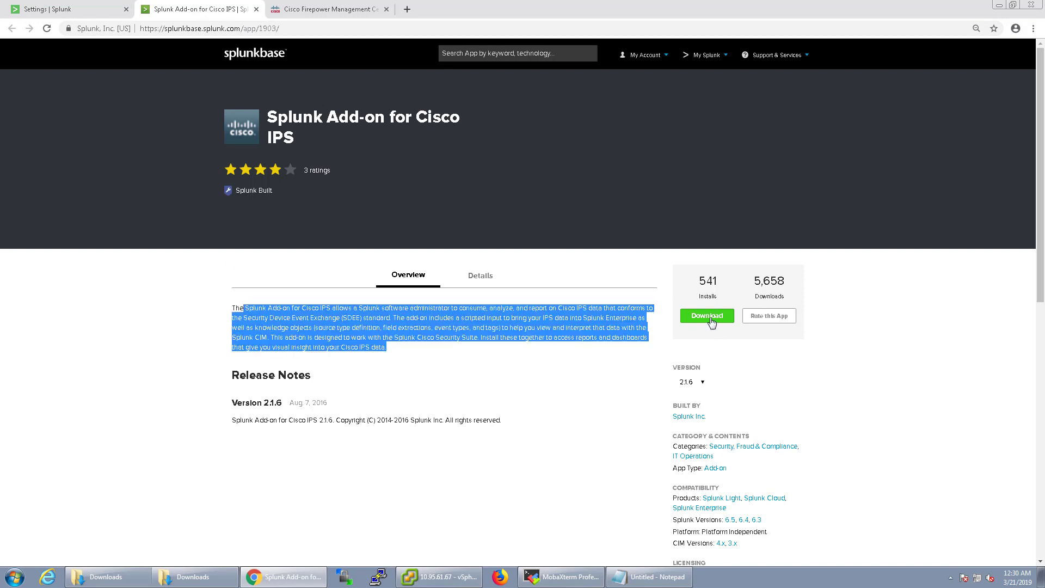
pyautogui.click(707, 315)
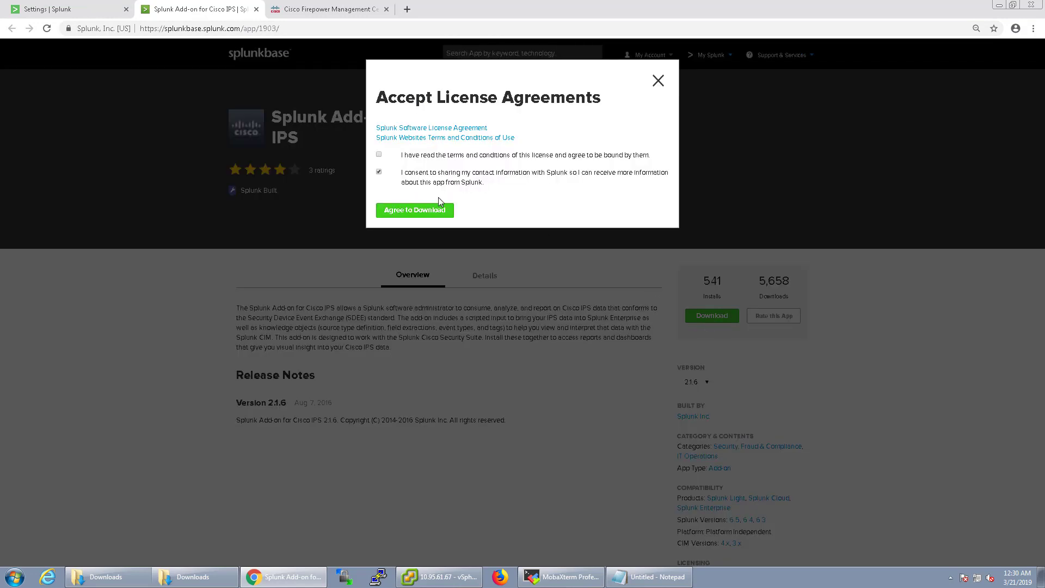
pyautogui.click(657, 80)
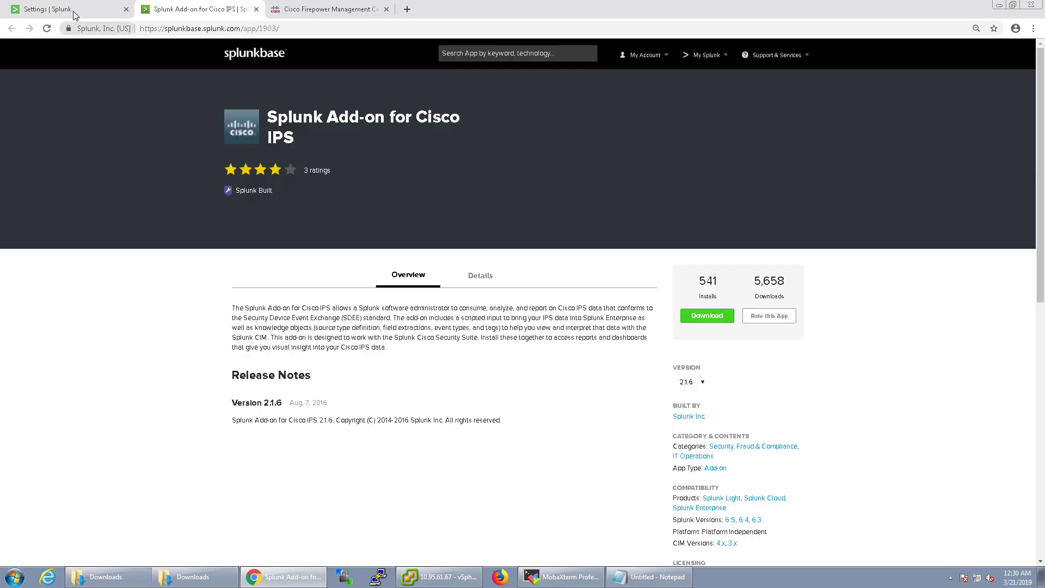
# Step: Untick the Cisco IPS dashboards in the Security Suite setup and save it
pyautogui.click(66, 9)
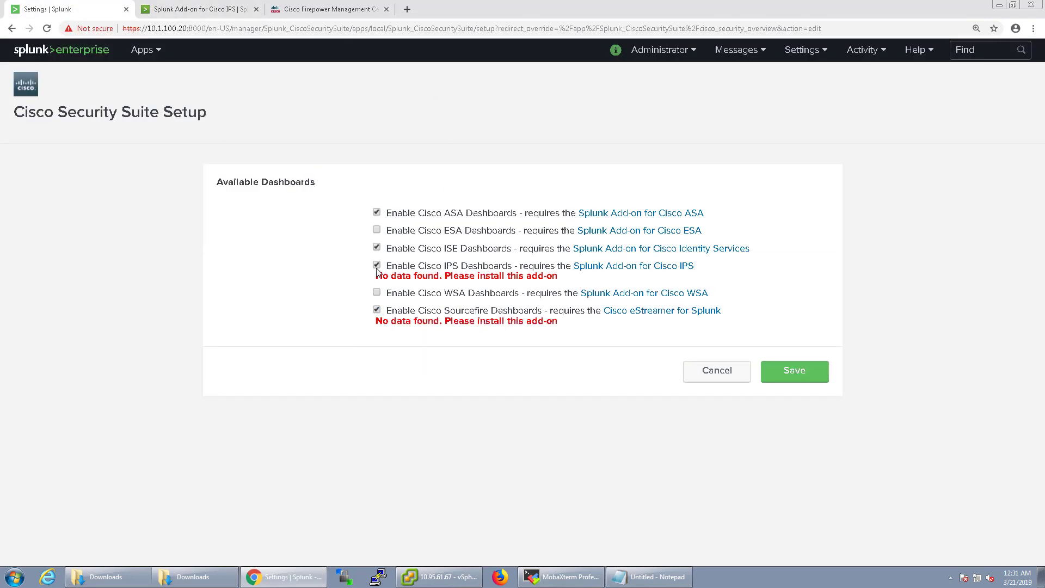
pyautogui.click(794, 371)
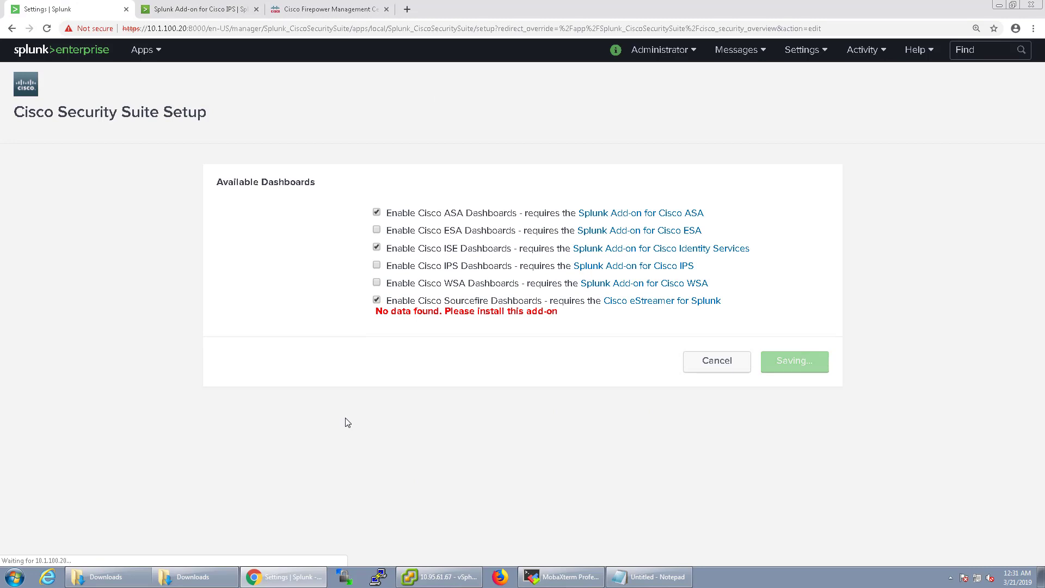
pyautogui.moveTo(327, 448)
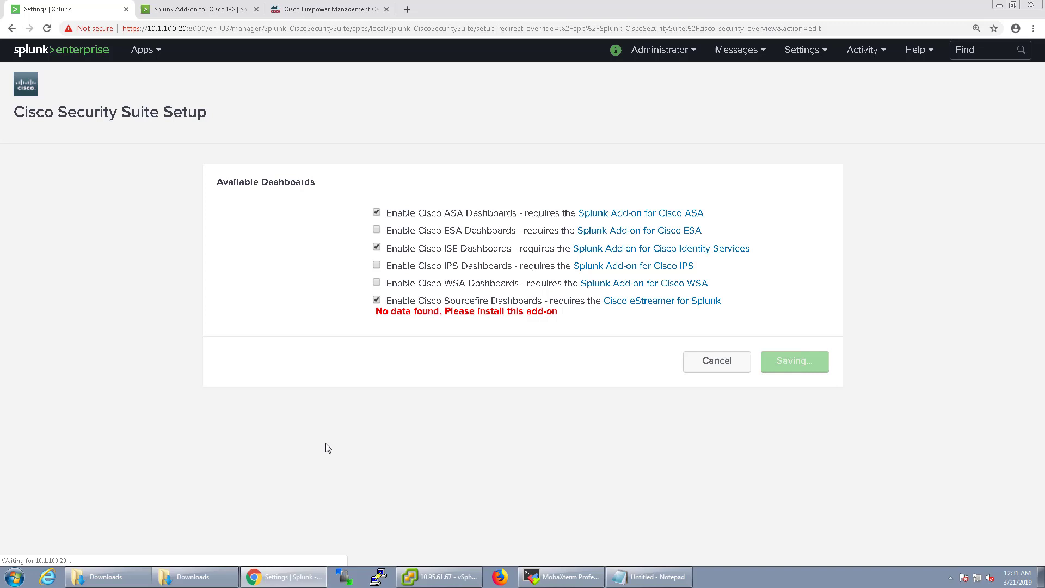
pyautogui.click(793, 360)
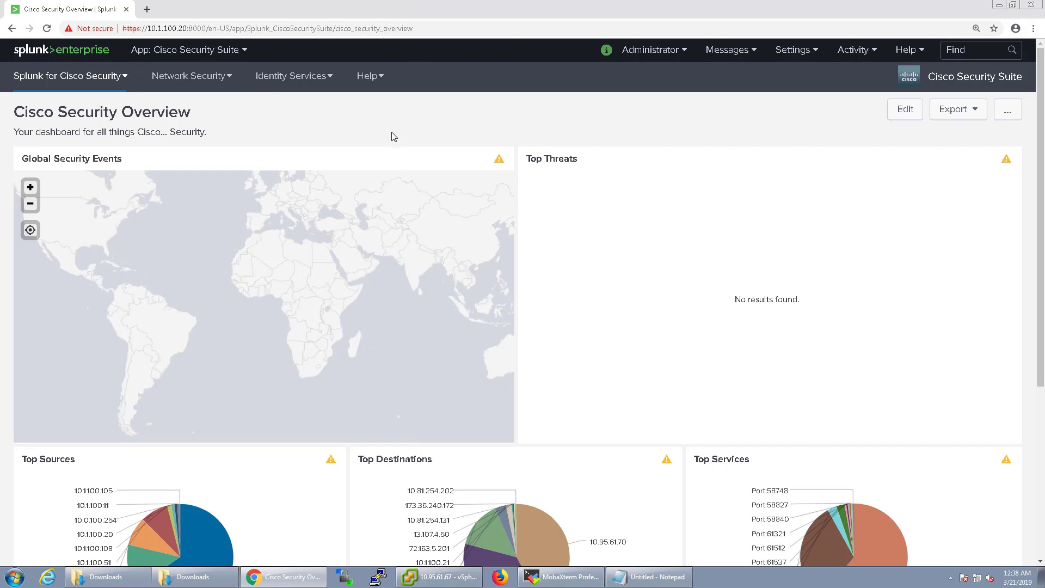
# Step: Scroll through the Cisco Security Overview charts, then open Profile an IP from Splunk for Cisco Security
pyautogui.scroll(-3)
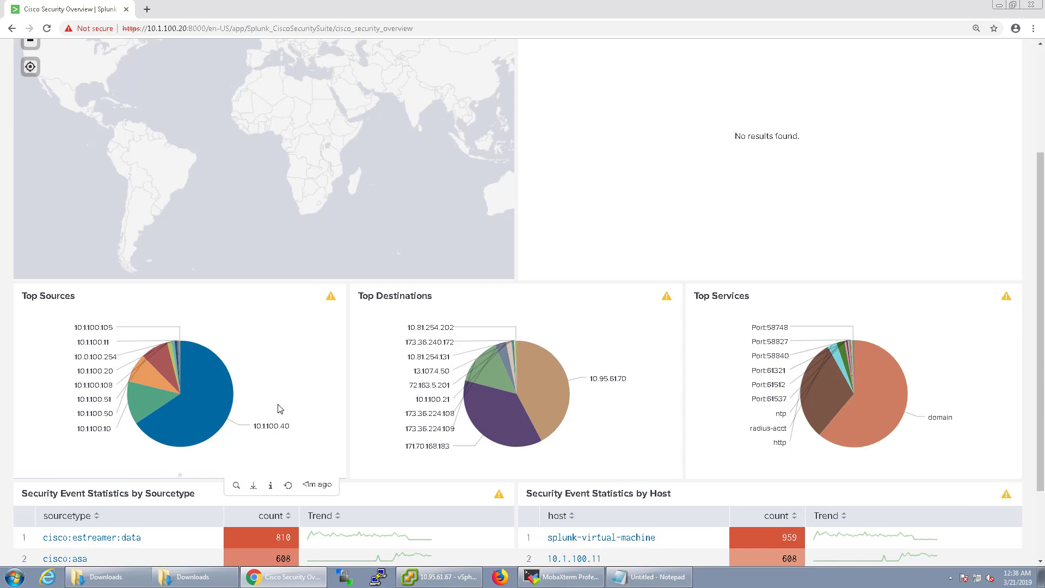
pyautogui.scroll(-3)
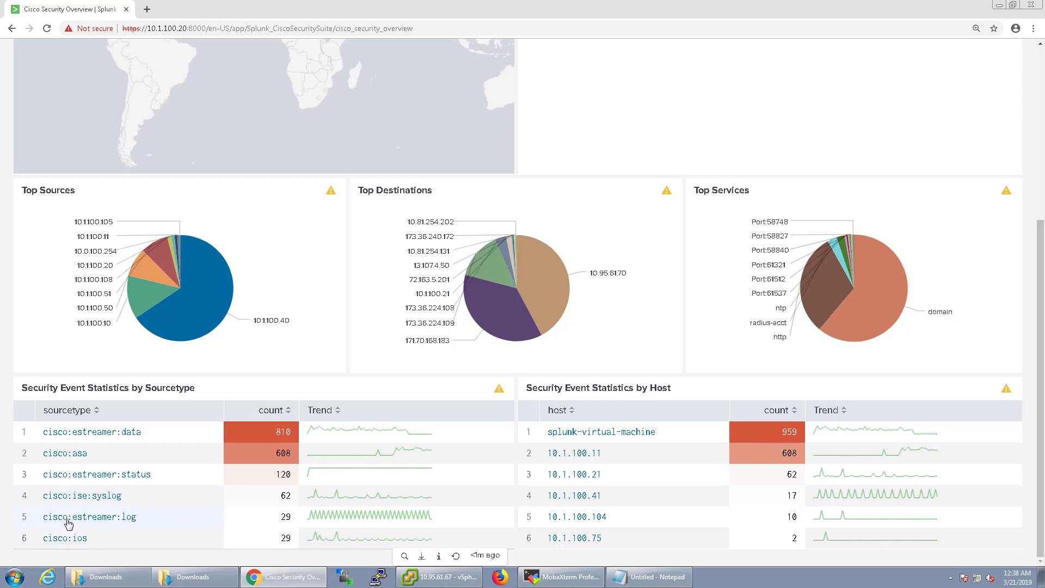
pyautogui.scroll(-3)
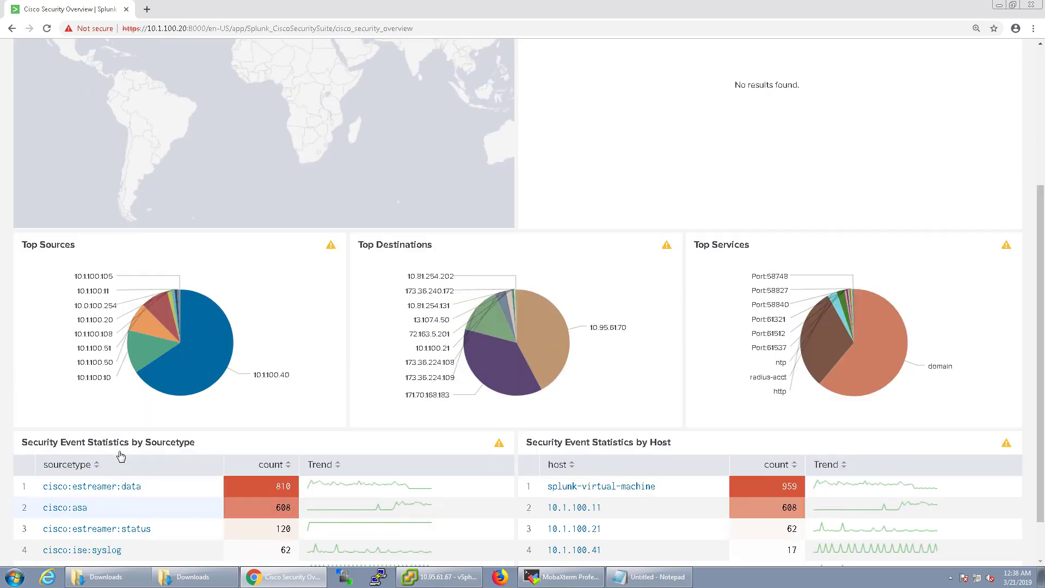
pyautogui.scroll(-3)
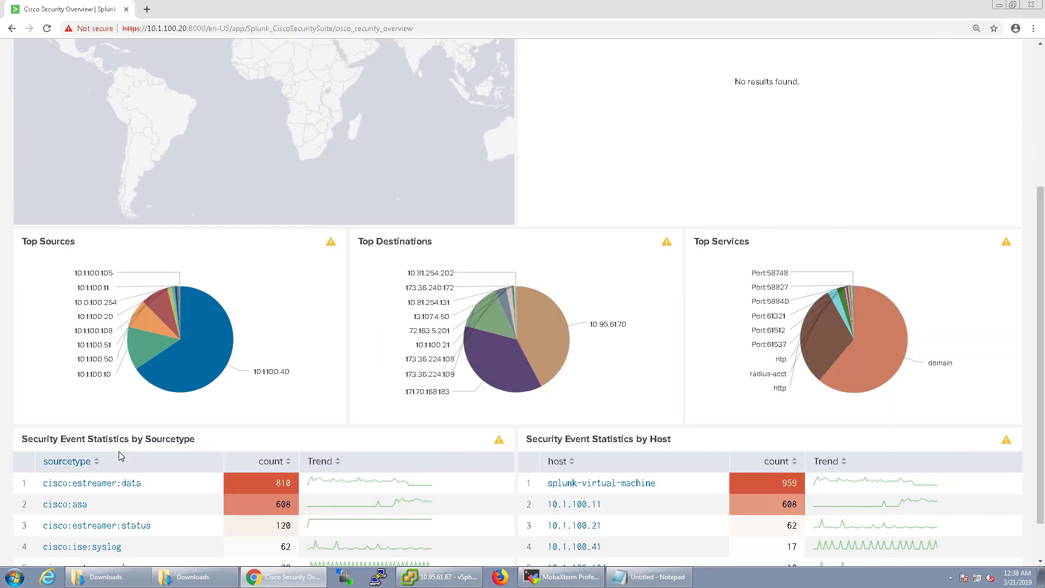
pyautogui.scroll(3)
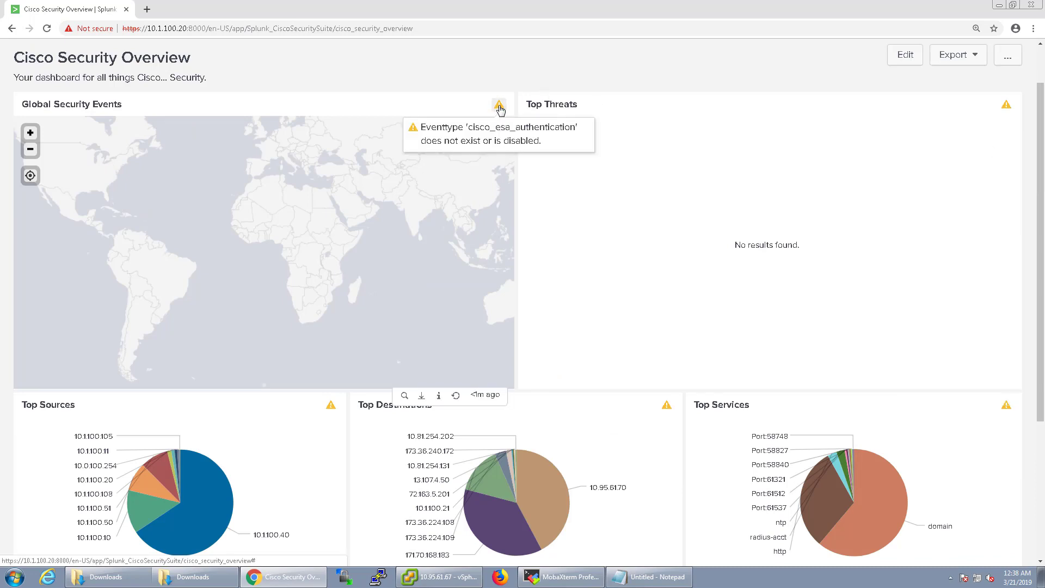
pyautogui.moveTo(530, 141)
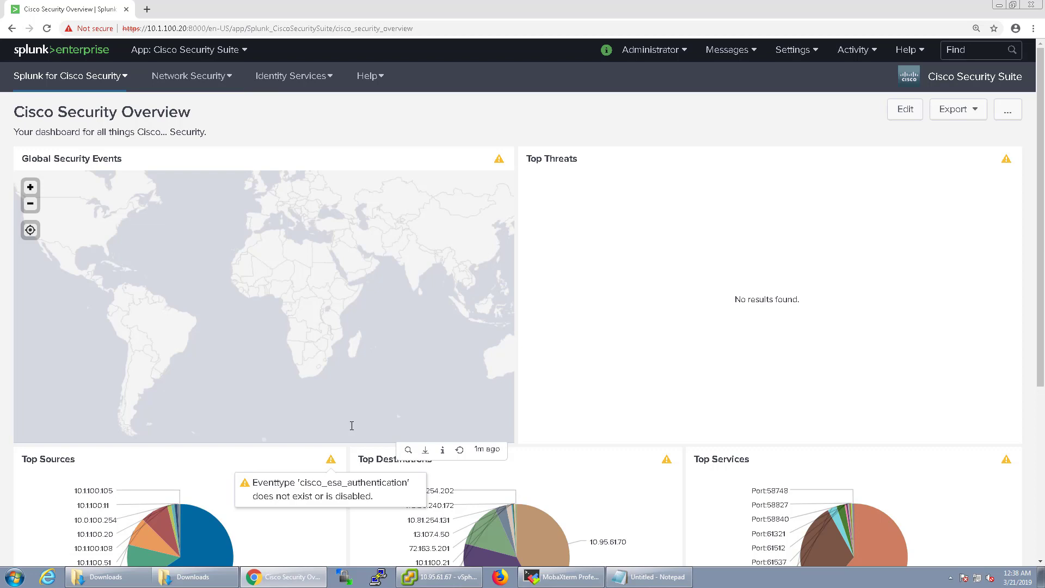
pyautogui.moveTo(45, 75)
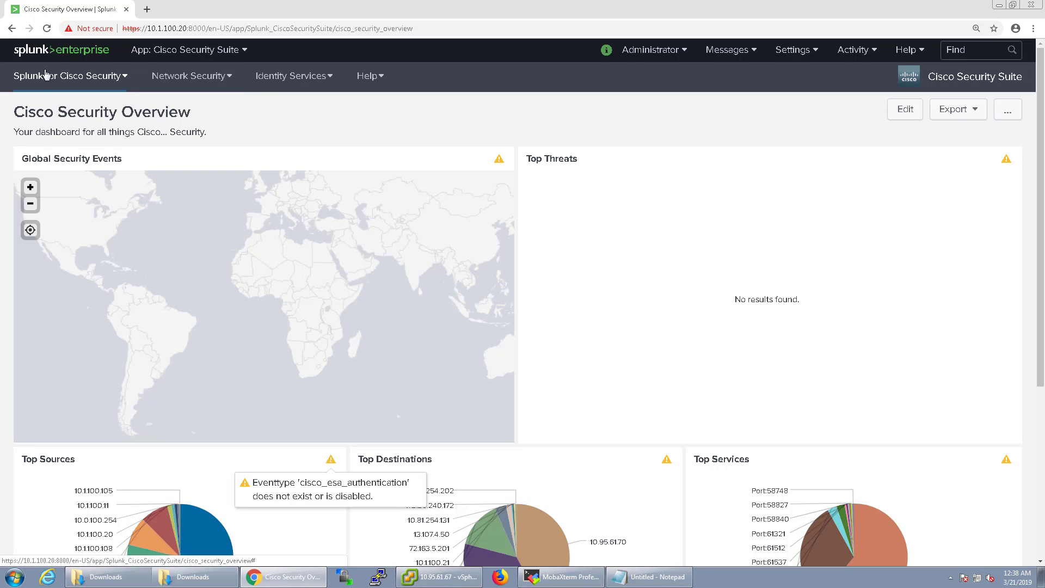
pyautogui.click(67, 76)
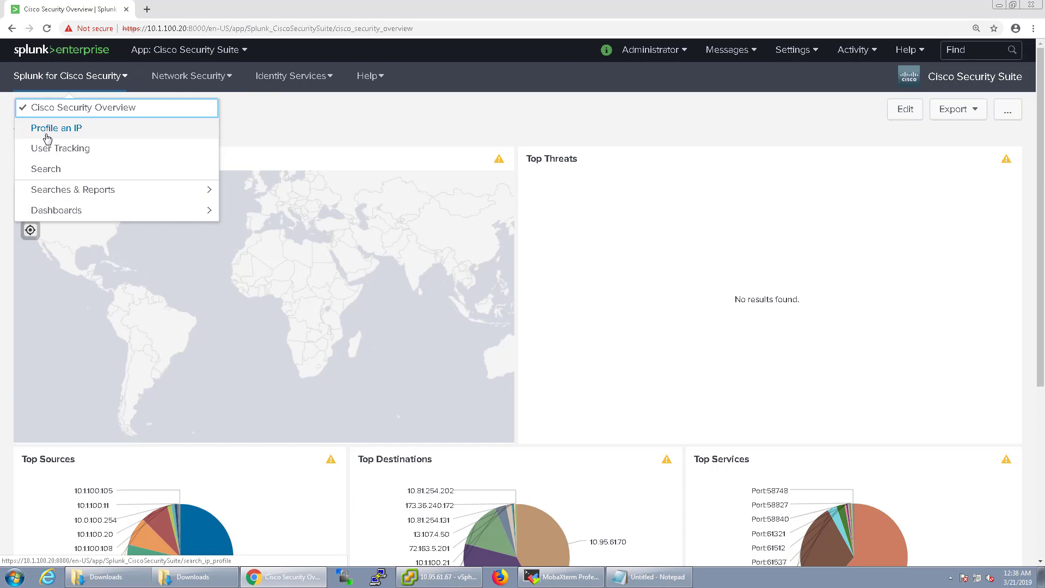
pyautogui.click(56, 127)
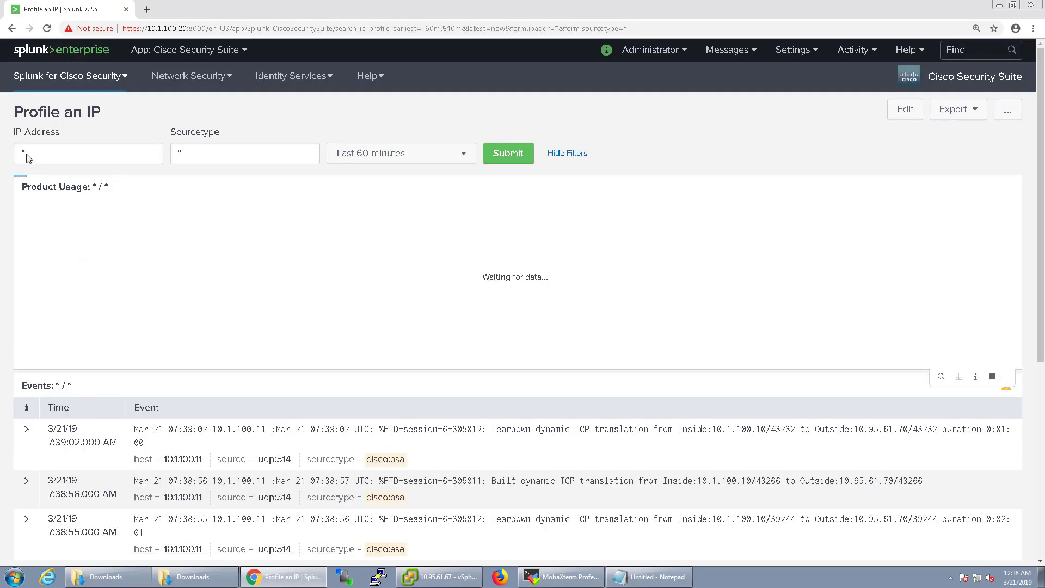
# Step: Focus the Profile an IP address field, then bring up the Corp-PC-Win7 VM console
pyautogui.click(88, 154)
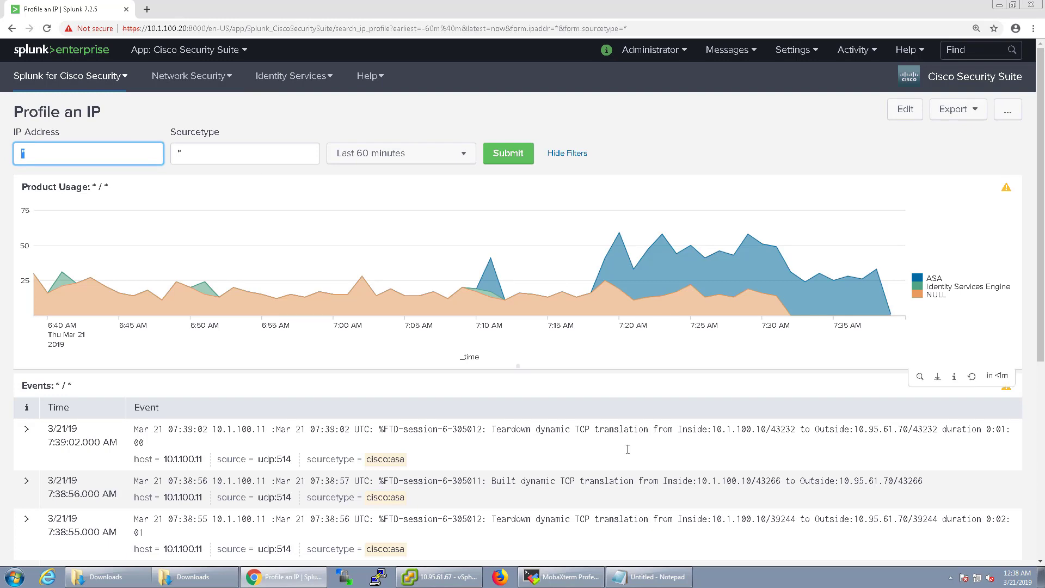
pyautogui.click(439, 577)
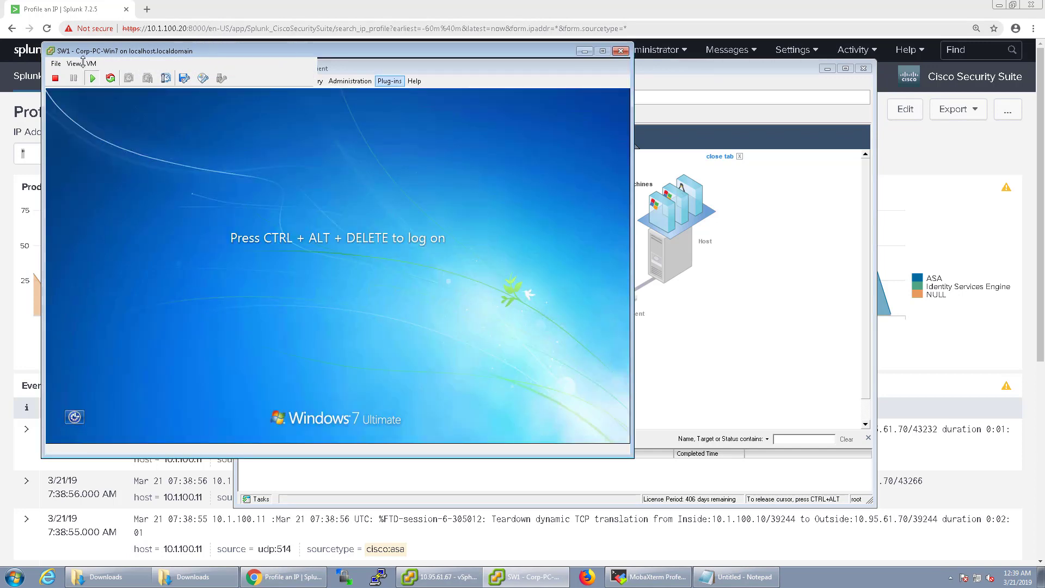
# Step: Send Ctrl+Alt+Delete to the Windows 7 VM, focus the password box, then return to Splunk
pyautogui.press('ctrl+alt+delete')
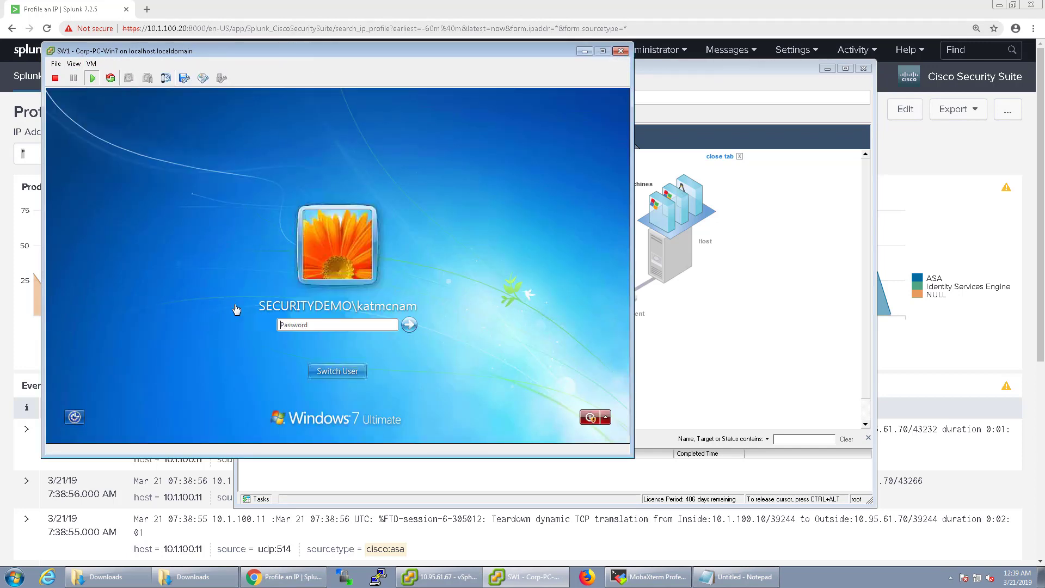
pyautogui.click(336, 325)
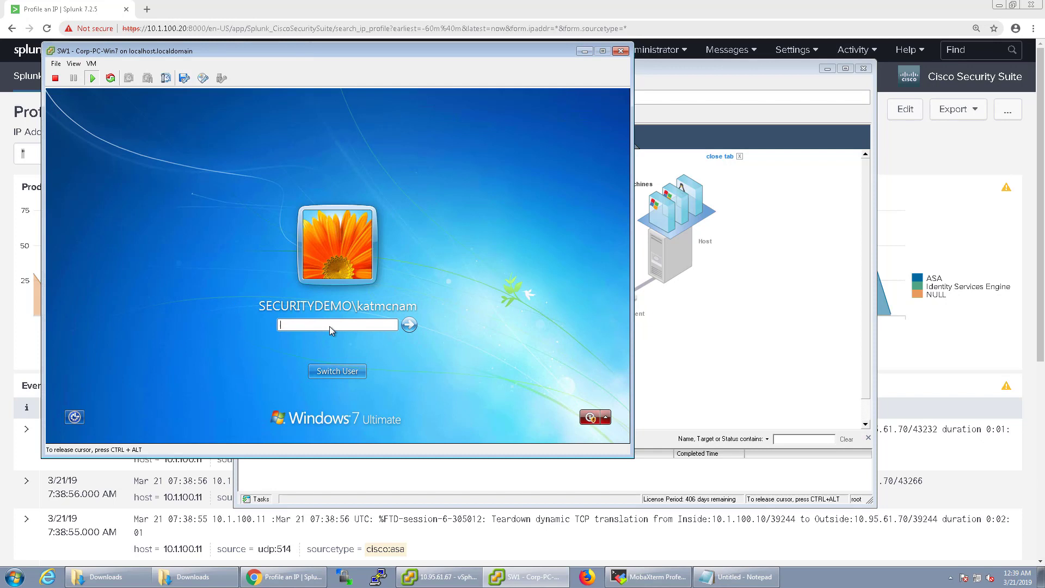
pyautogui.click(408, 325)
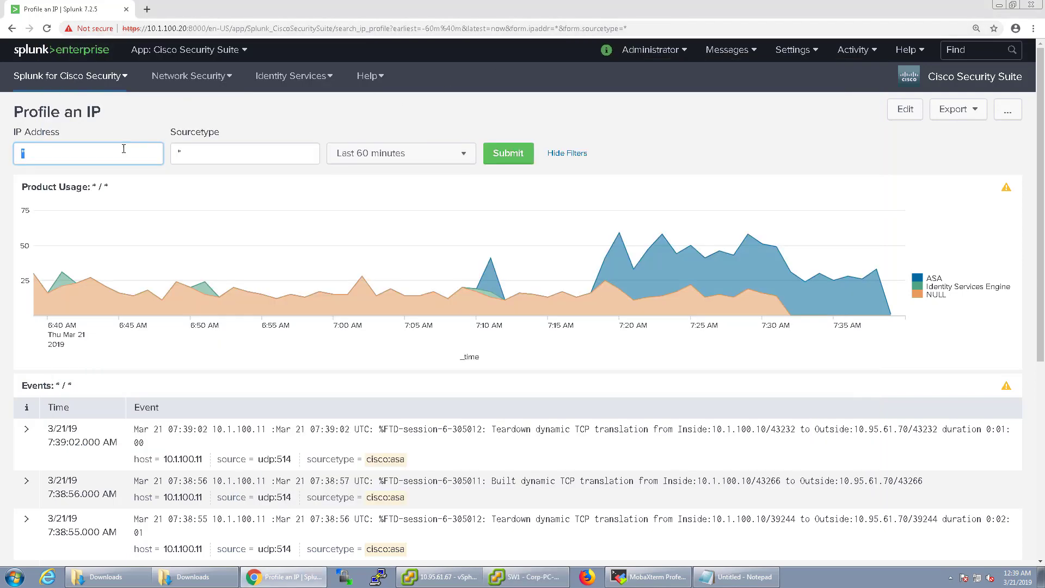
# Step: Submit IP 10.1.100.106 on Profile an IP and review its ASA results
pyautogui.write('10.1.100')
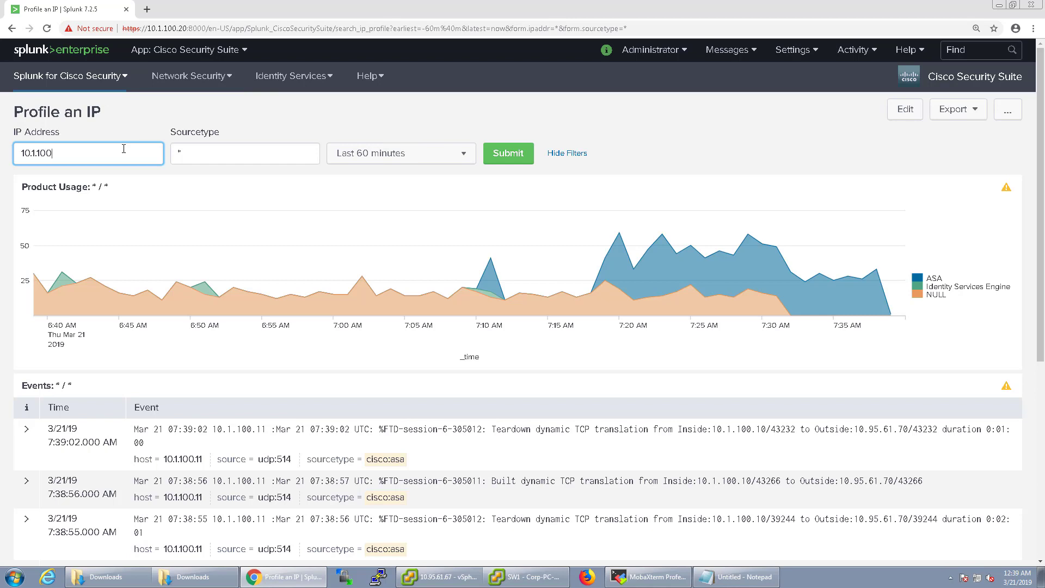
pyautogui.click(508, 154)
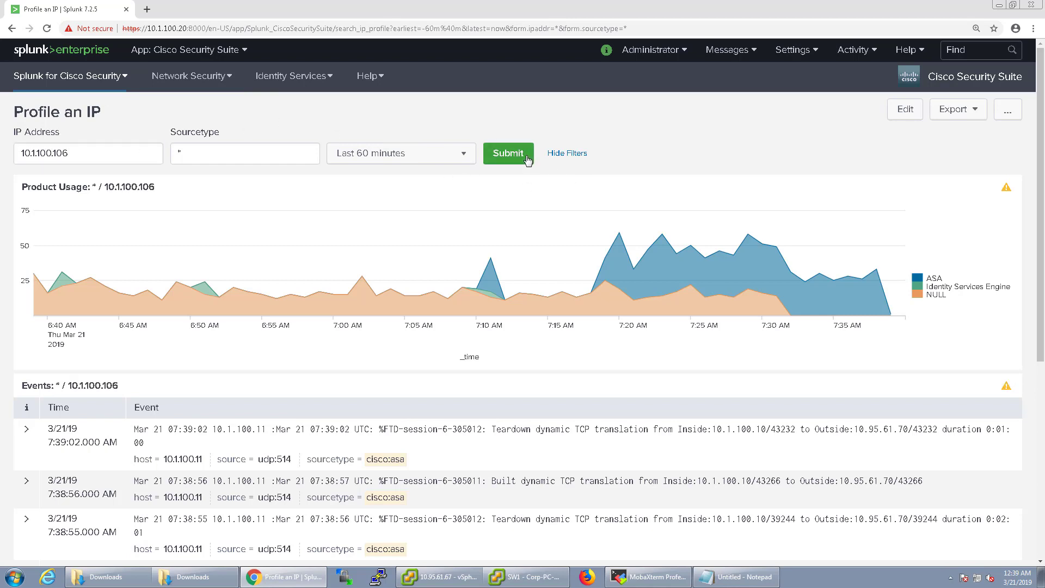
pyautogui.click(508, 153)
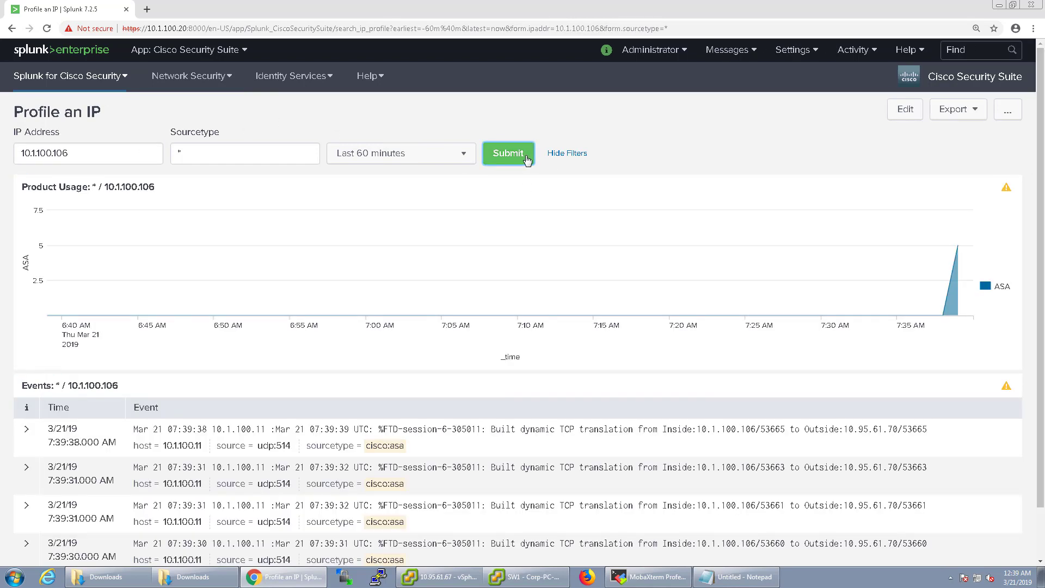
pyautogui.click(508, 152)
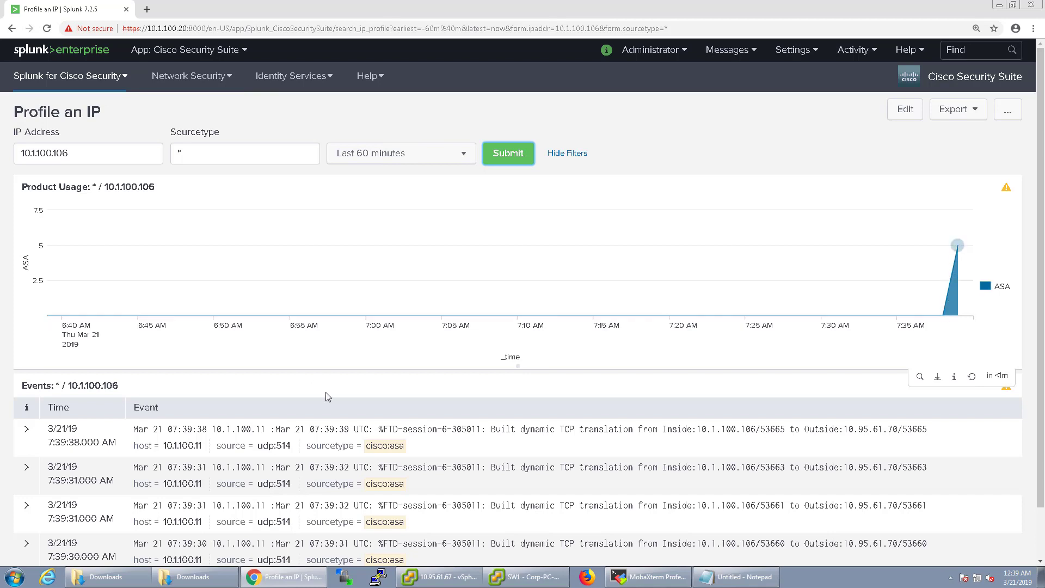
pyautogui.scroll(-3)
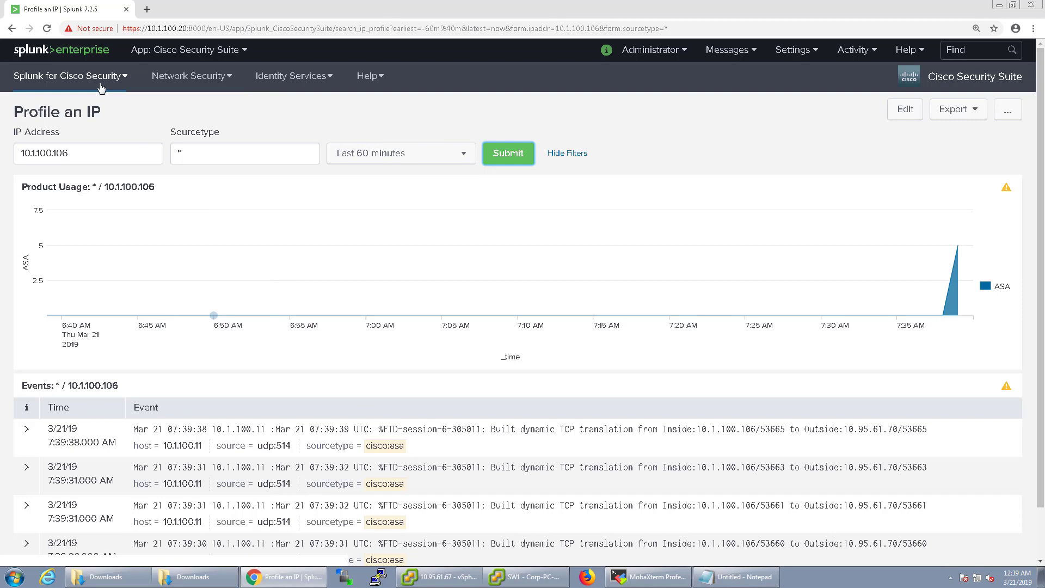
pyautogui.click(67, 75)
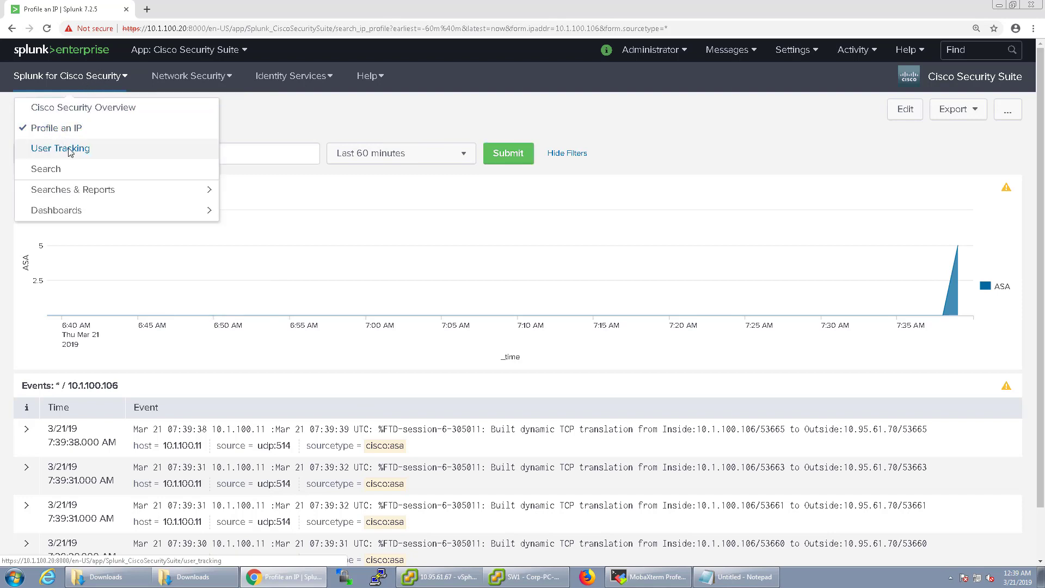
# Step: Open User Tracking, filter by internal IP 10.1.100.106, and scroll its Raw Events panel
pyautogui.click(60, 148)
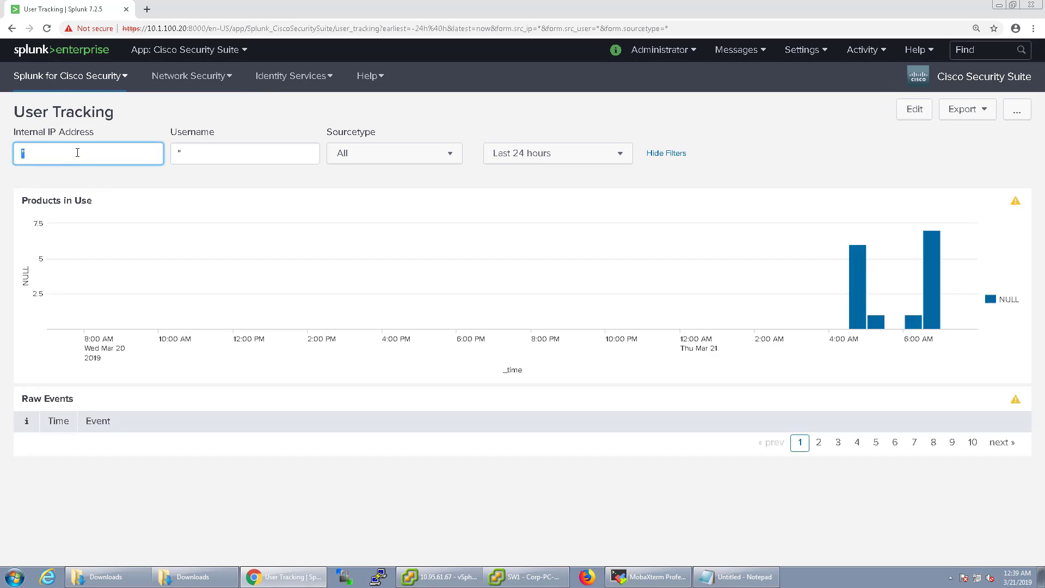
pyautogui.write('10.1.100.10')
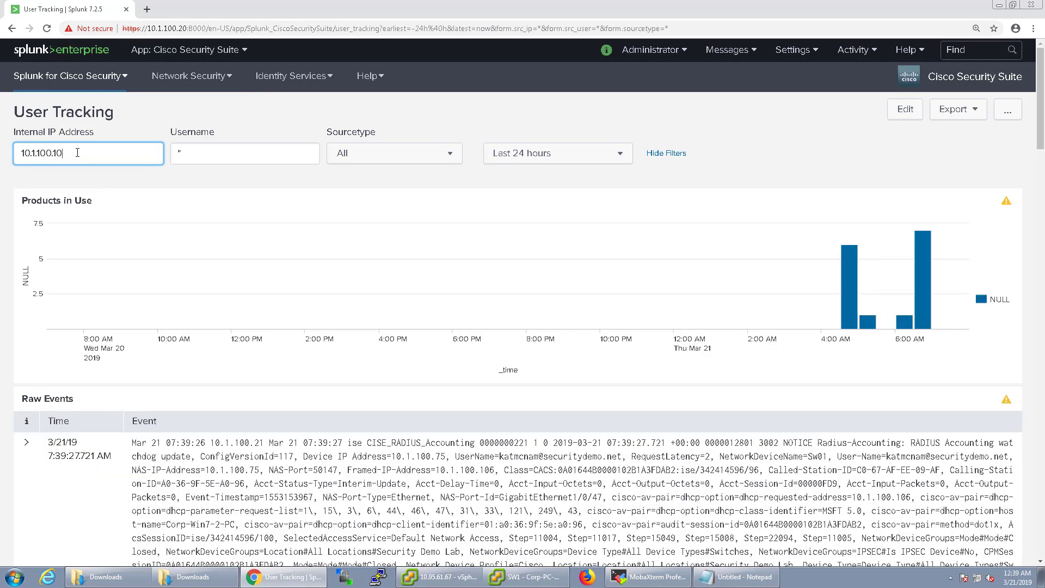
pyautogui.write('106')
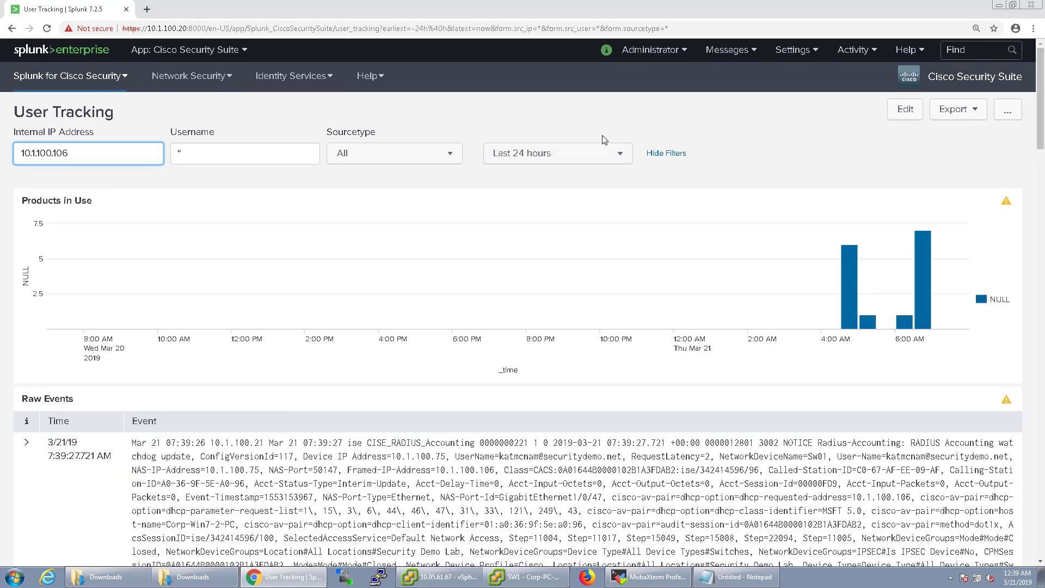
pyautogui.press('Return')
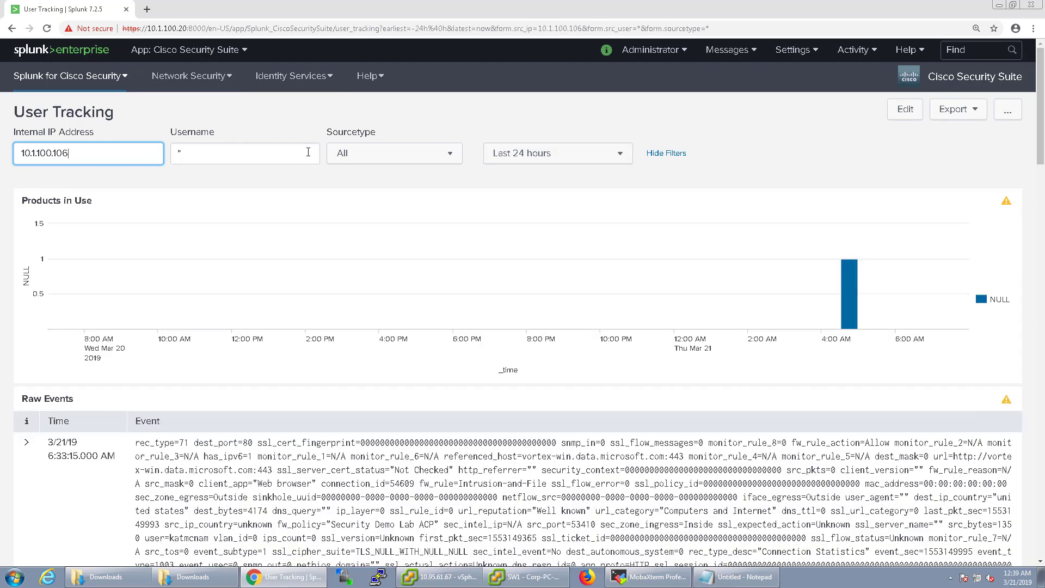
pyautogui.scroll(-3)
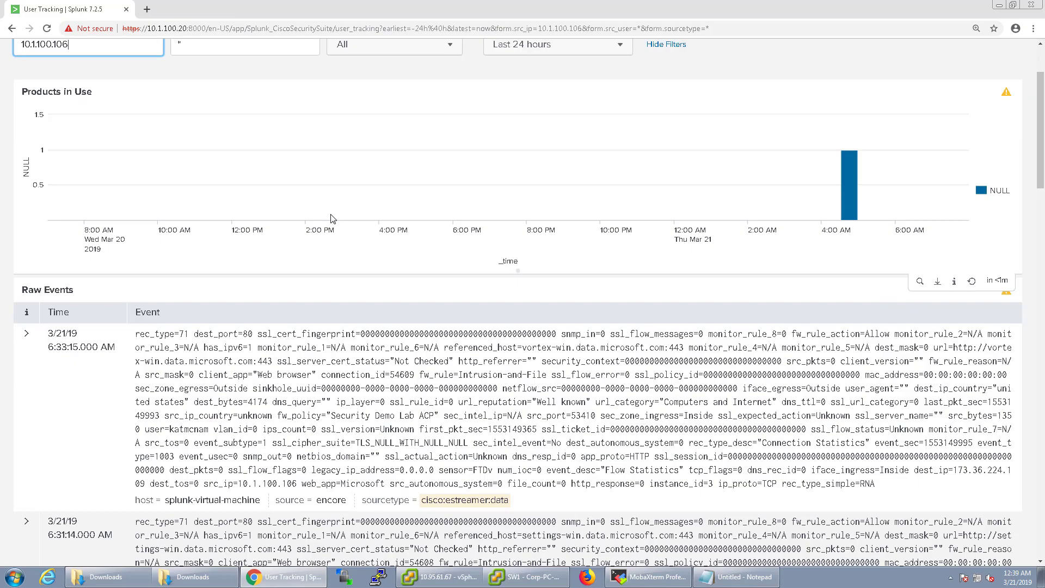
pyautogui.scroll(-3)
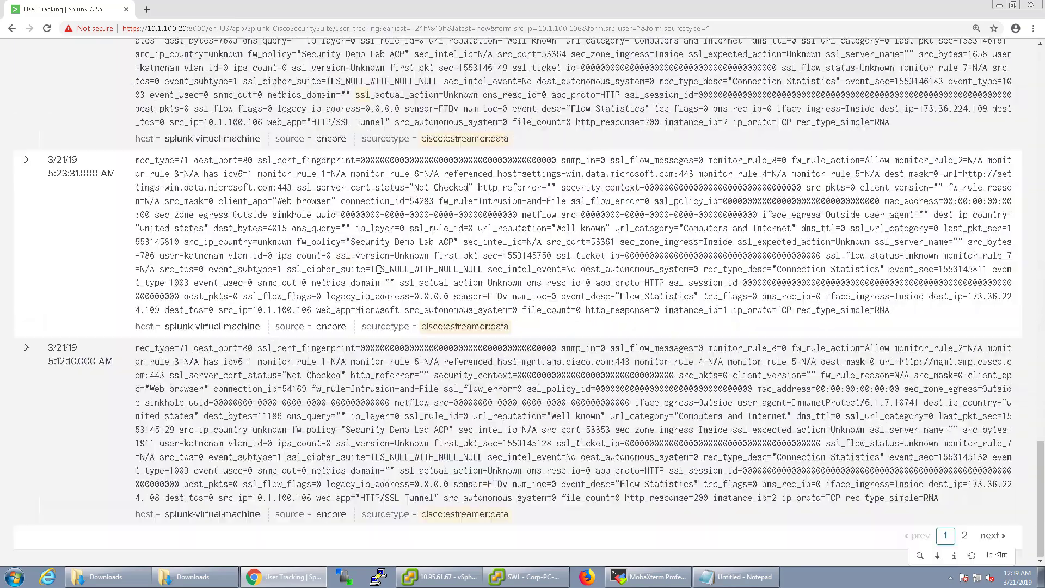
pyautogui.moveTo(992, 534)
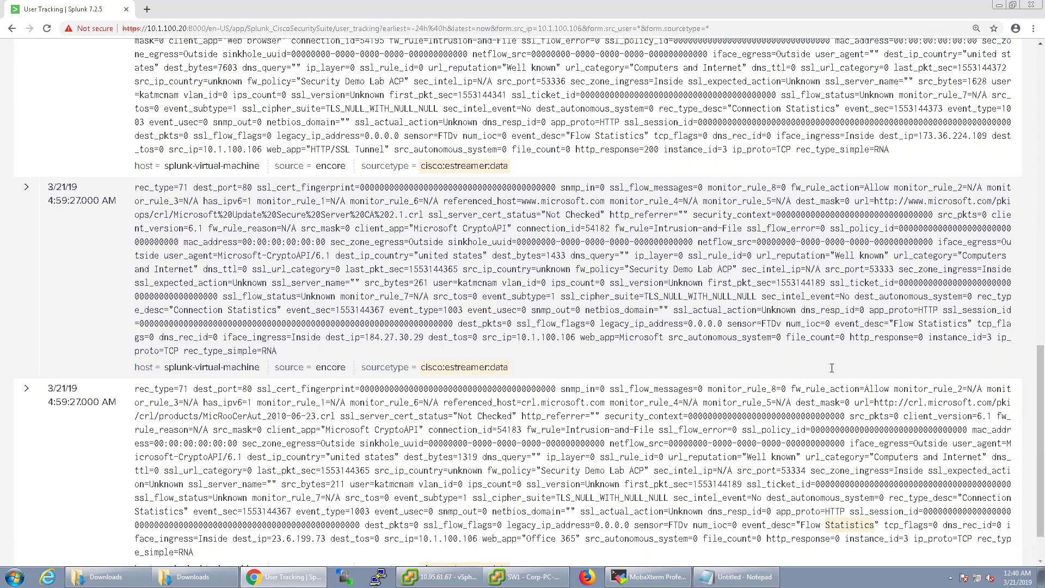
pyautogui.scroll(3)
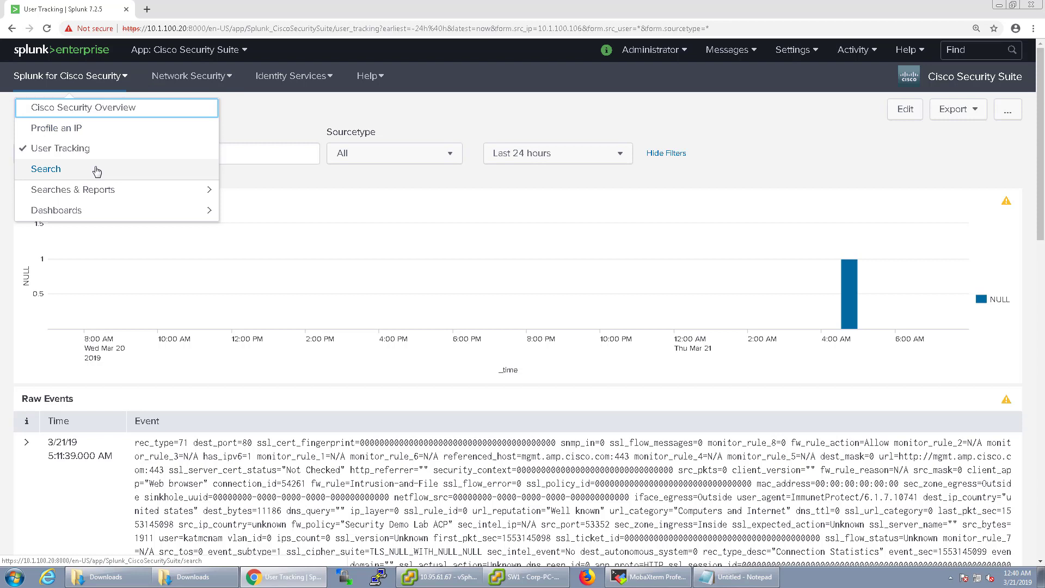
pyautogui.click(72, 189)
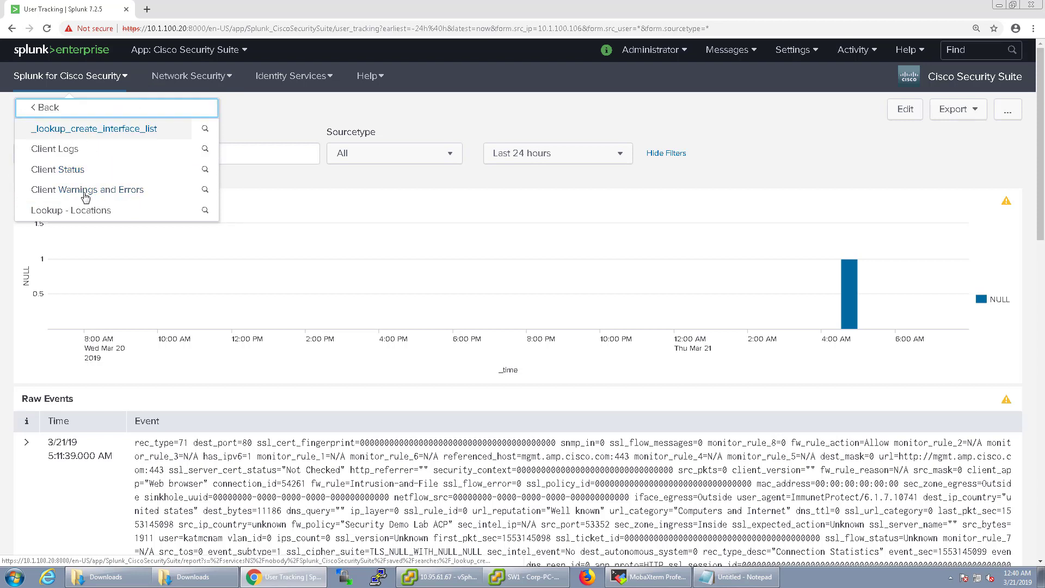
pyautogui.moveTo(47, 107)
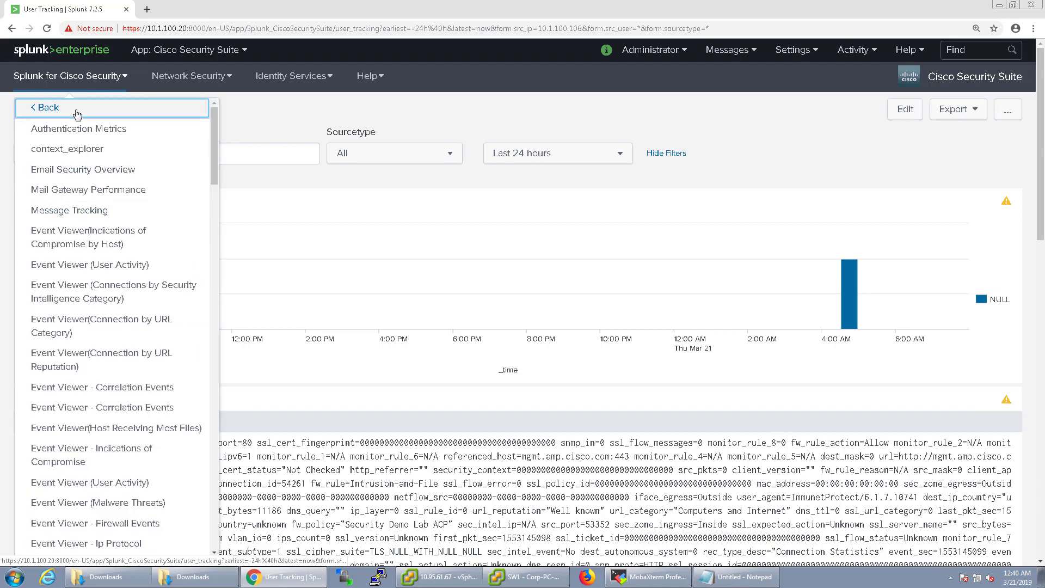
pyautogui.scroll(-3)
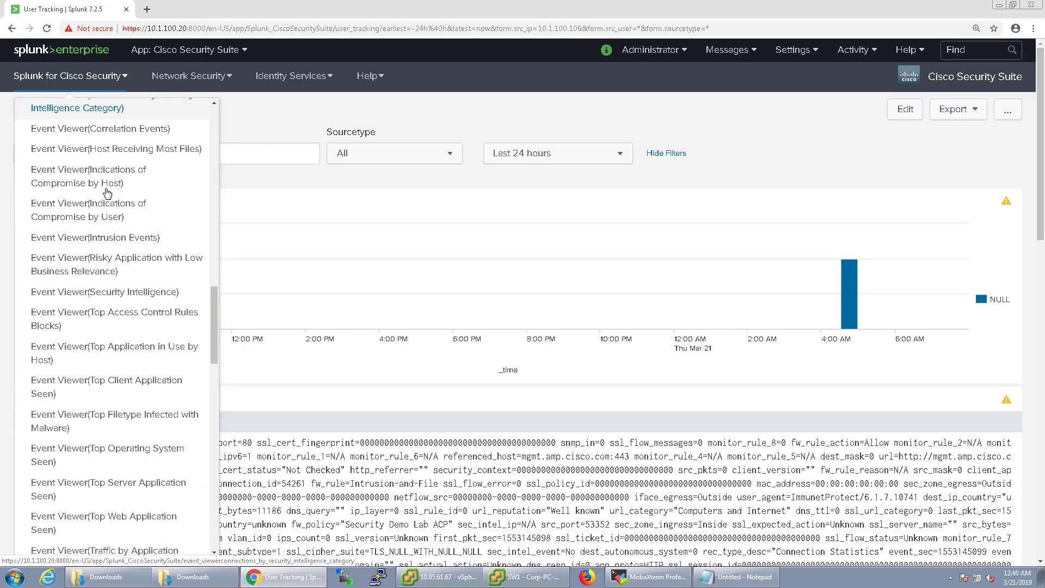
pyautogui.scroll(-3)
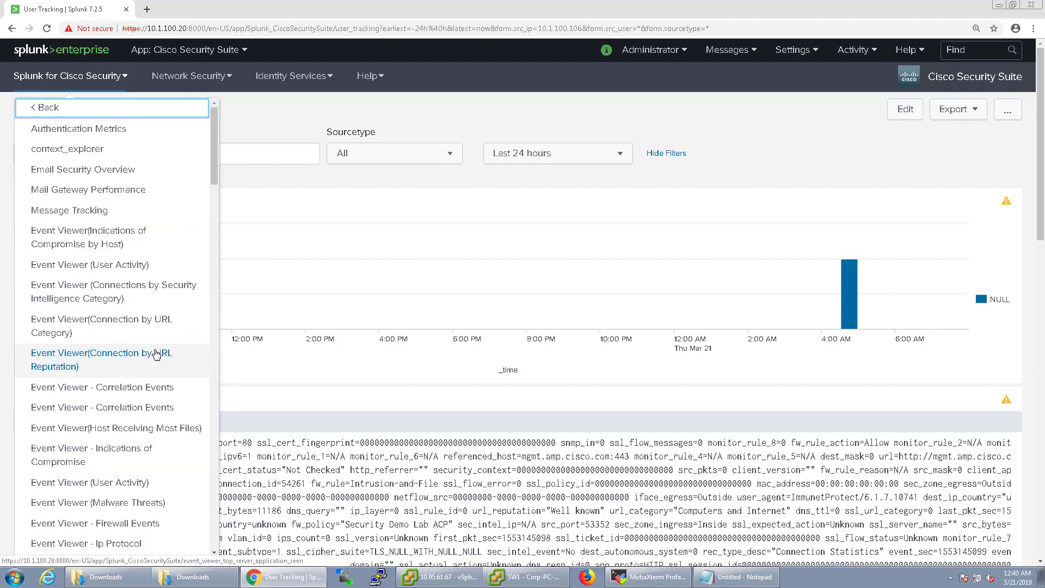
pyautogui.scroll(-3)
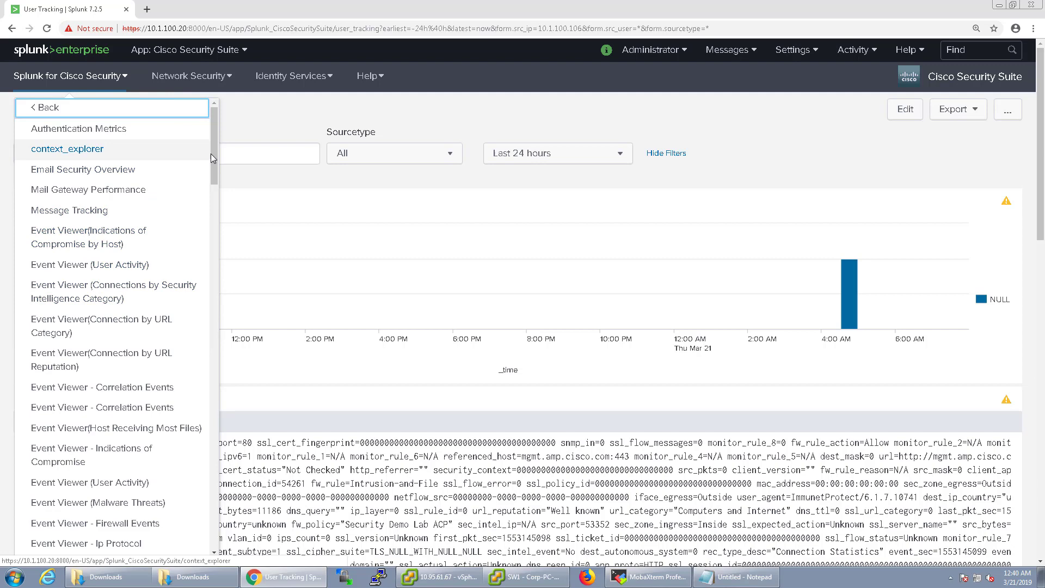
pyautogui.scroll(-3)
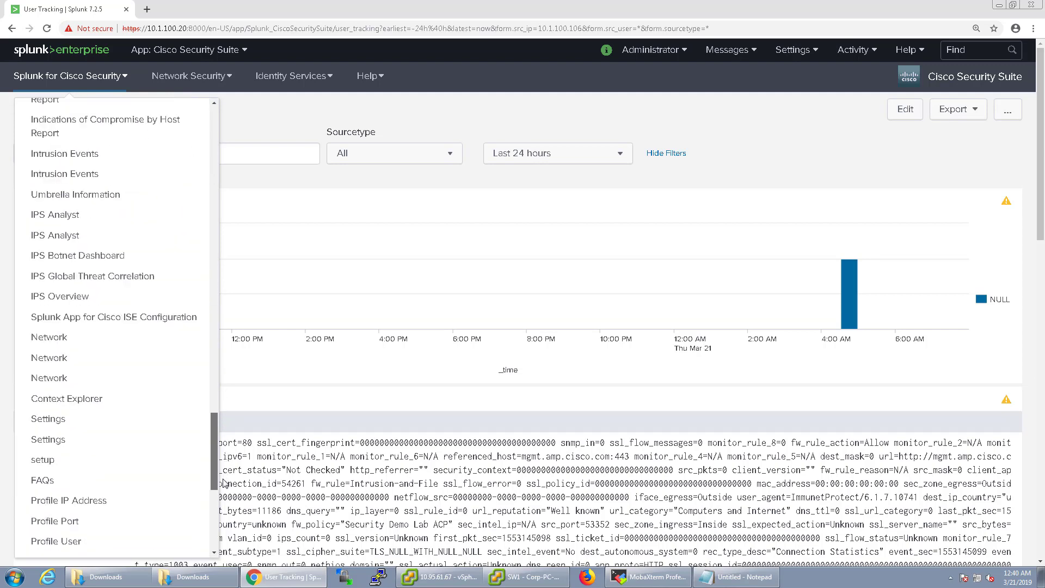
pyautogui.scroll(-3)
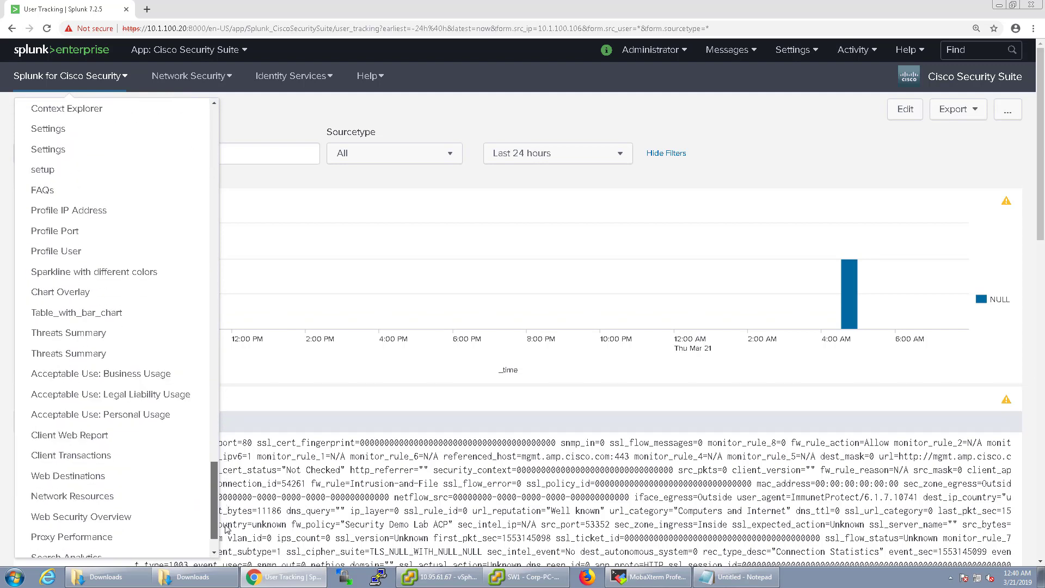
pyautogui.scroll(-3)
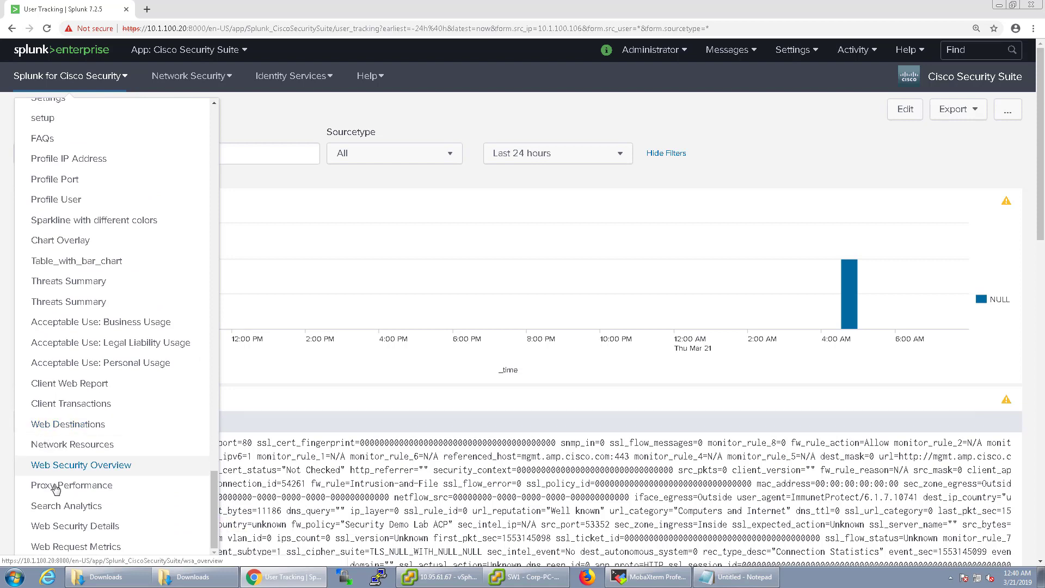
pyautogui.moveTo(75, 80)
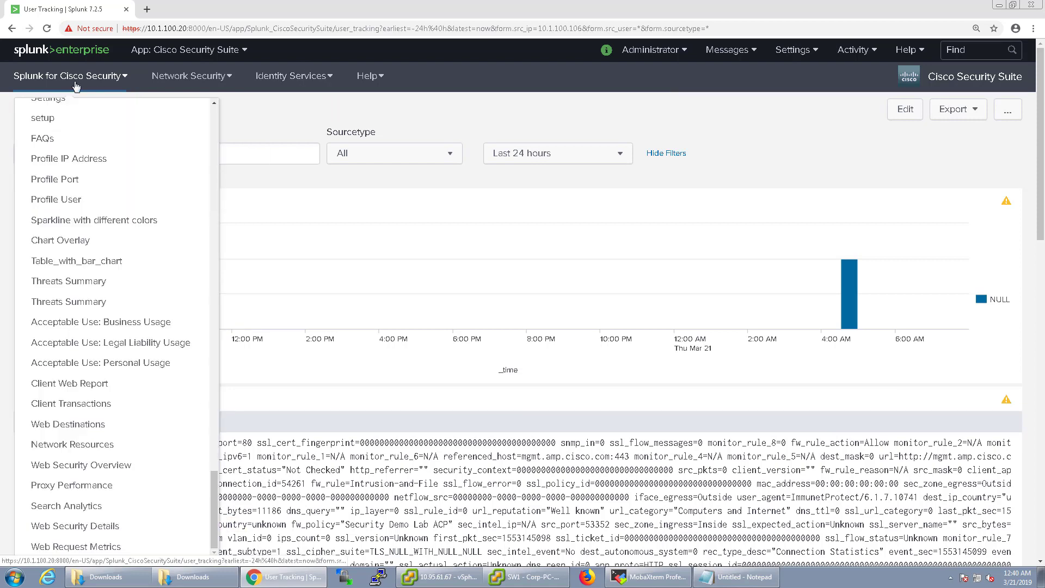
pyautogui.click(191, 75)
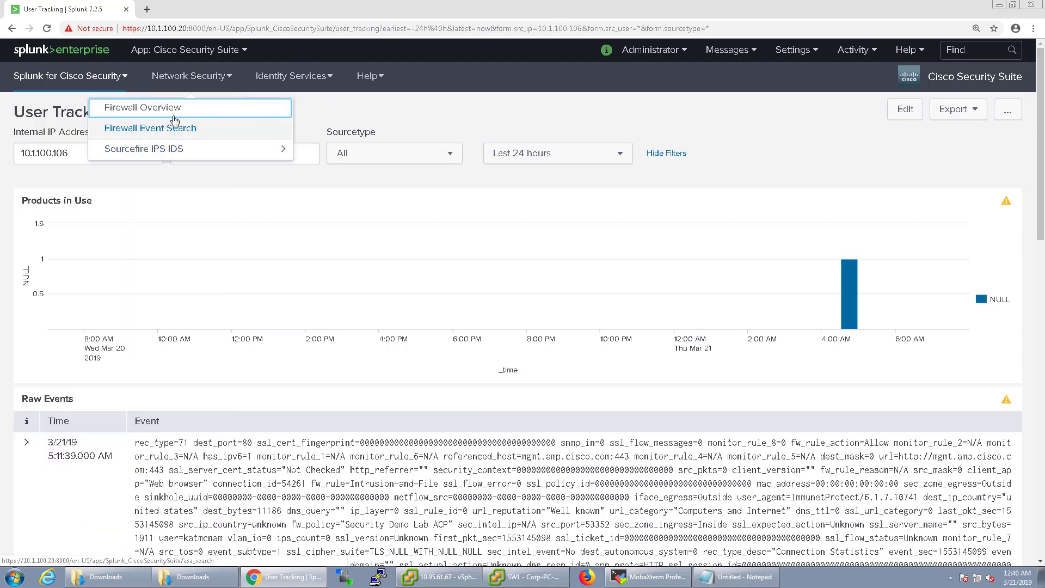
# Step: Open Firewall Overview and view its Top Sources panel as a search
pyautogui.click(142, 108)
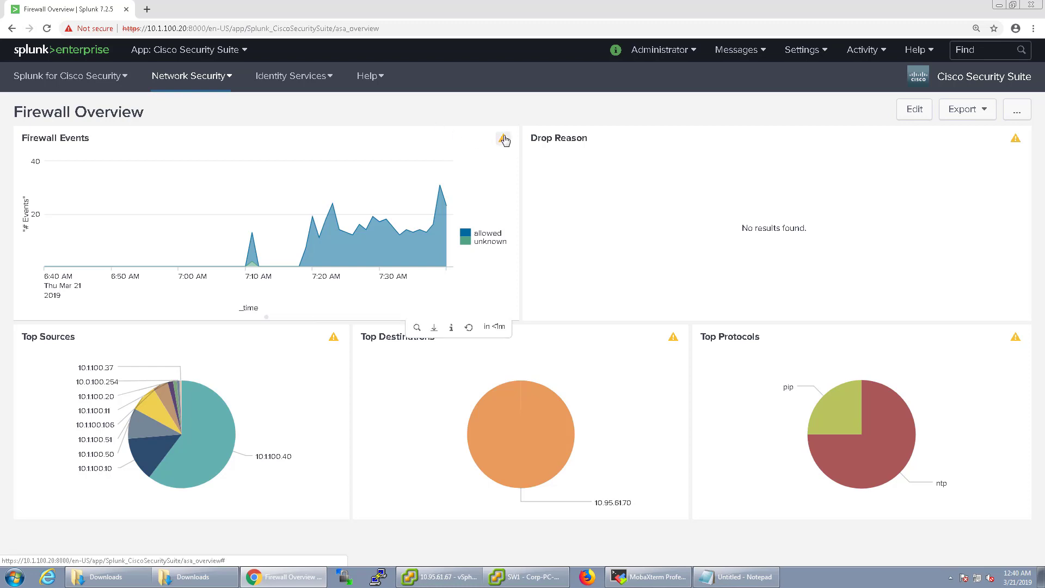
pyautogui.moveTo(478, 244)
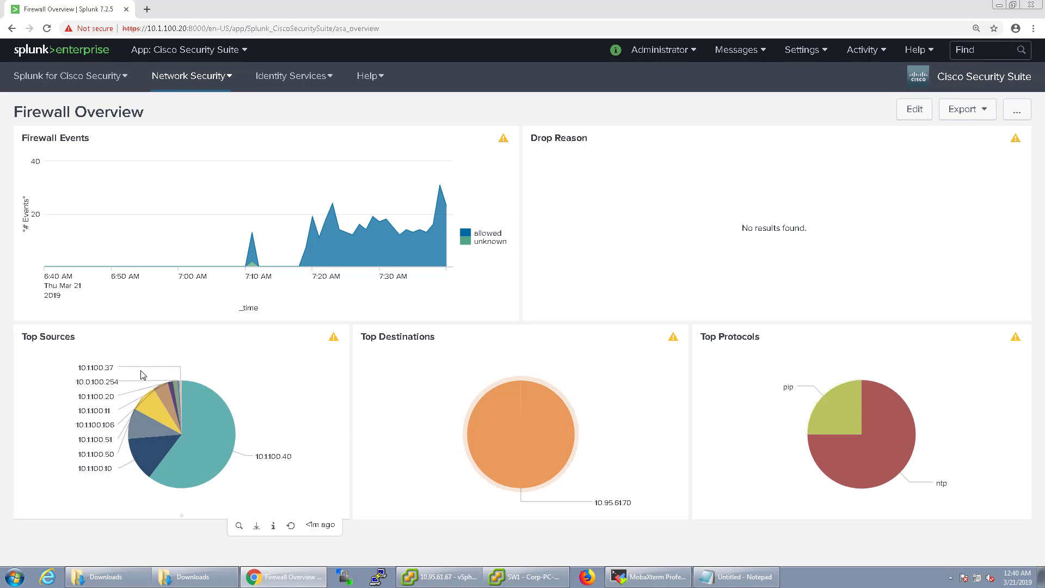
pyautogui.moveTo(238, 526)
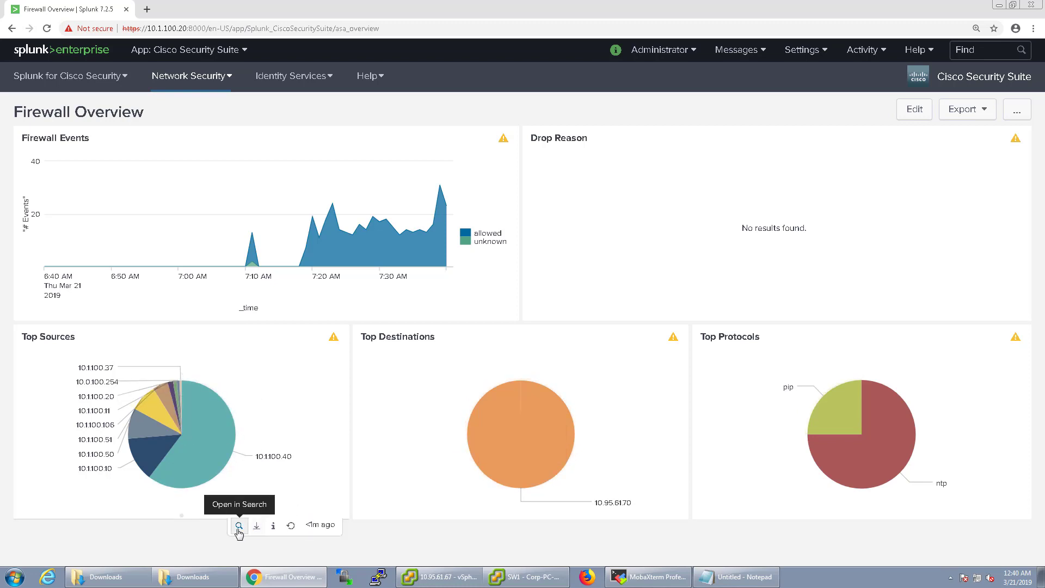
pyautogui.click(238, 526)
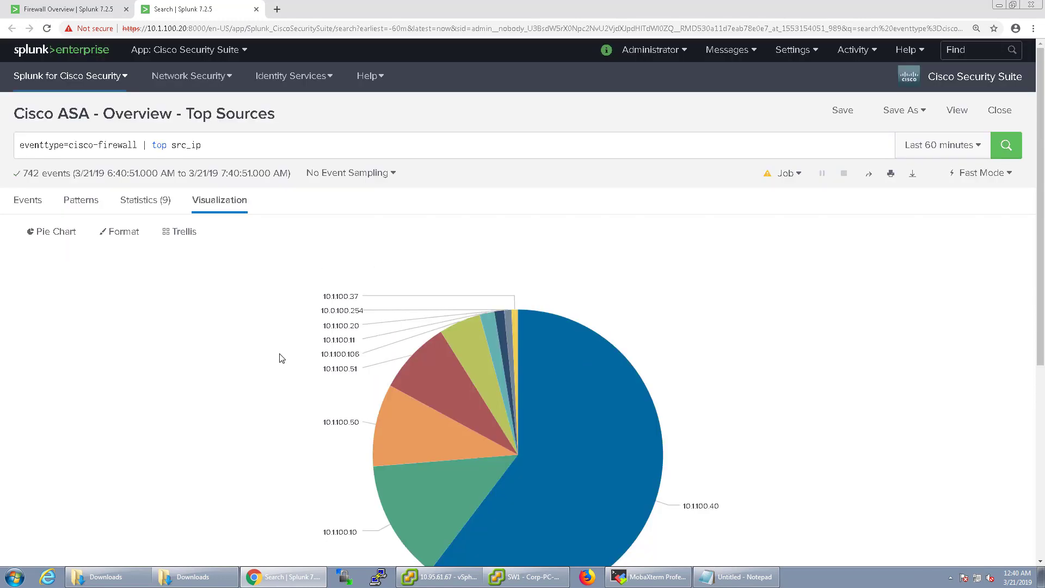
pyautogui.scroll(-3)
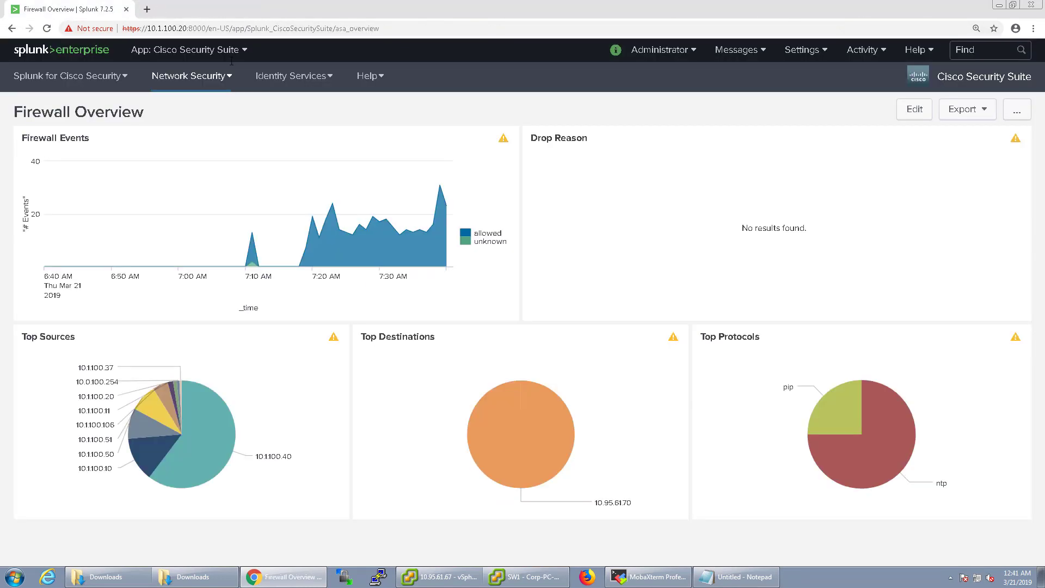
# Step: View the empty eStreamer Summary, then open the Sourcefire Sensor Summary dashboard
pyautogui.click(191, 75)
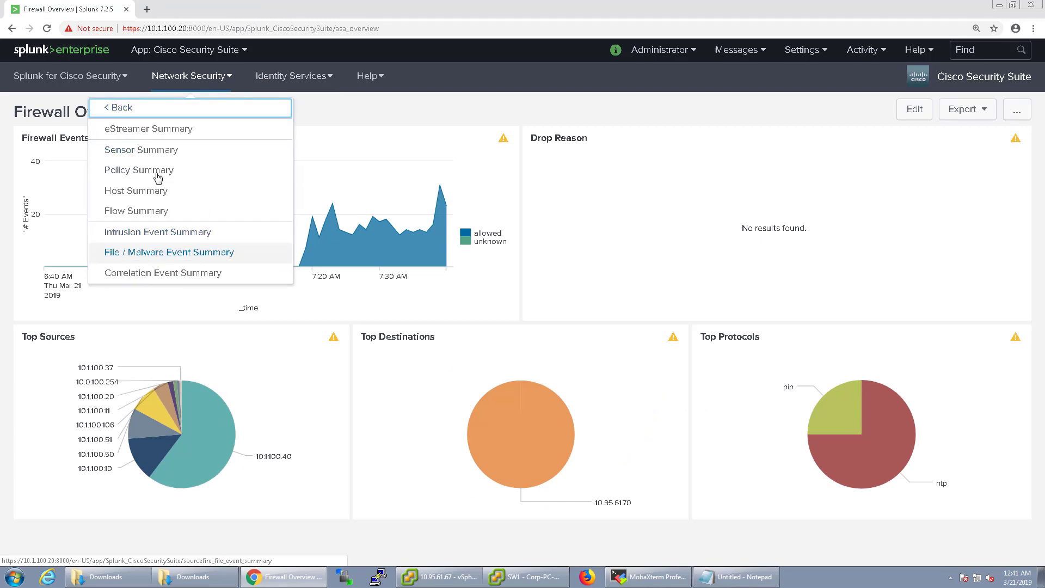
pyautogui.click(148, 128)
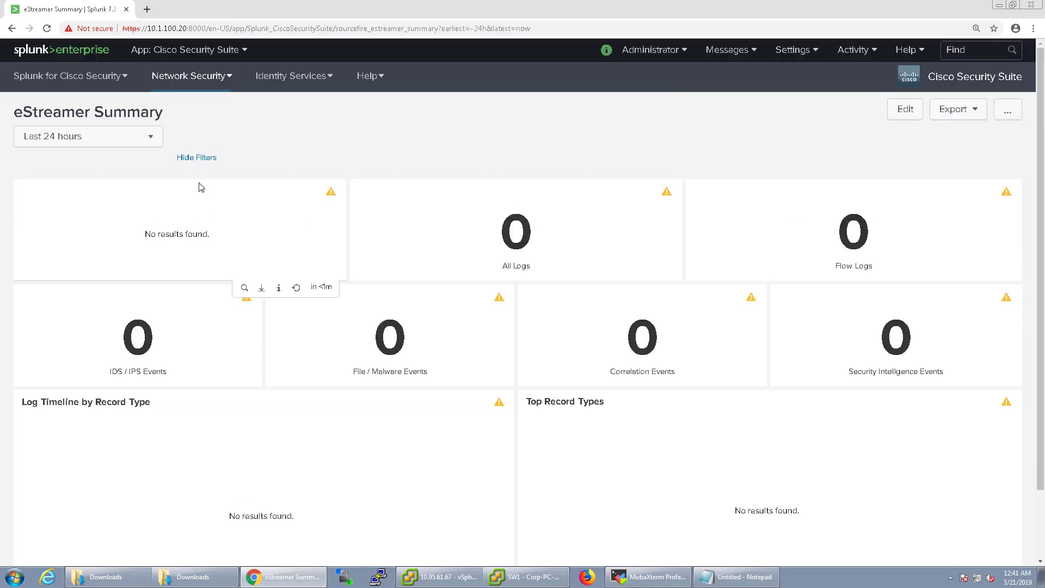
pyautogui.click(191, 75)
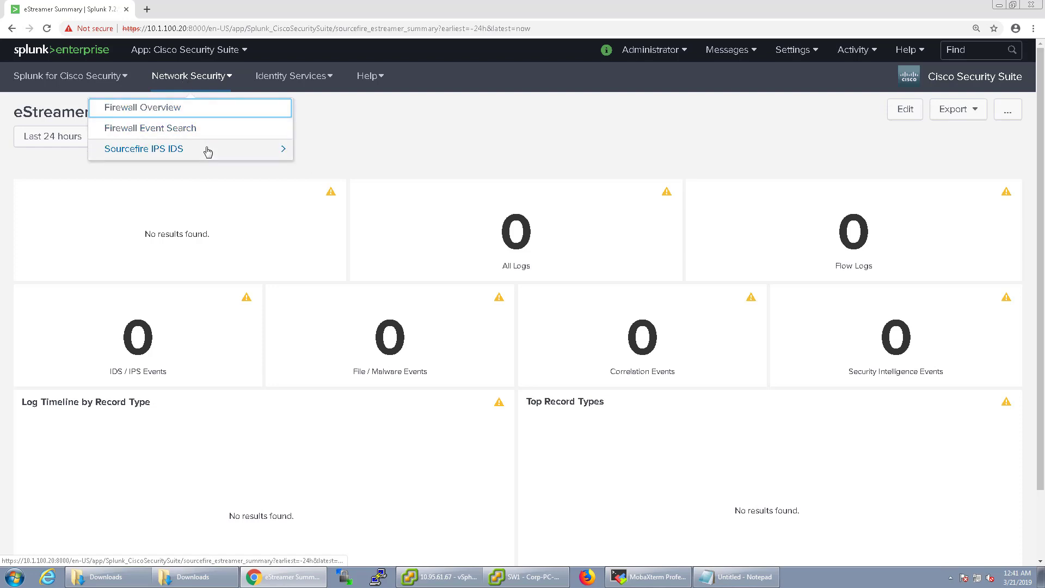
pyautogui.click(143, 149)
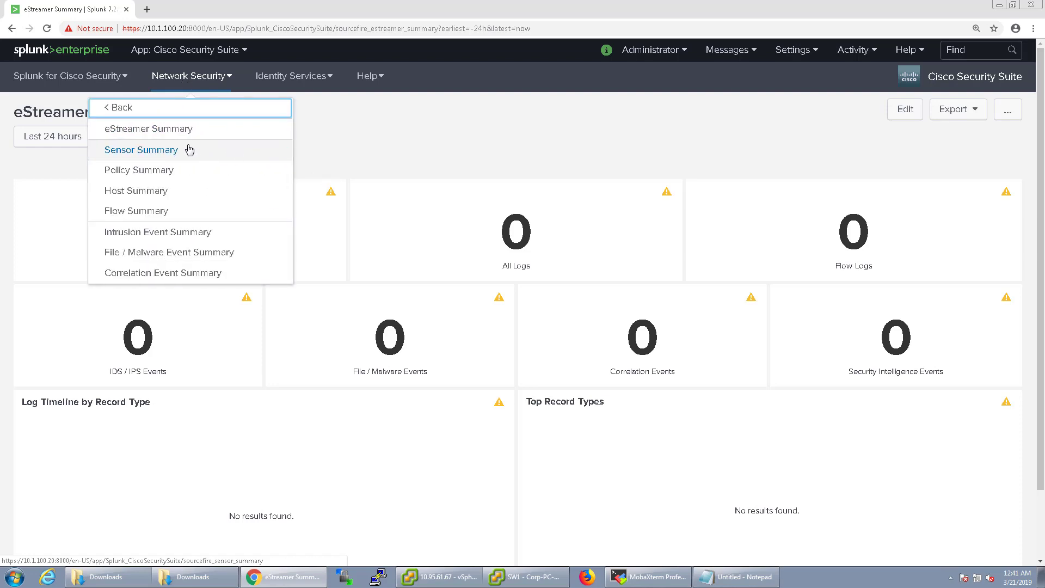
pyautogui.moveTo(169, 155)
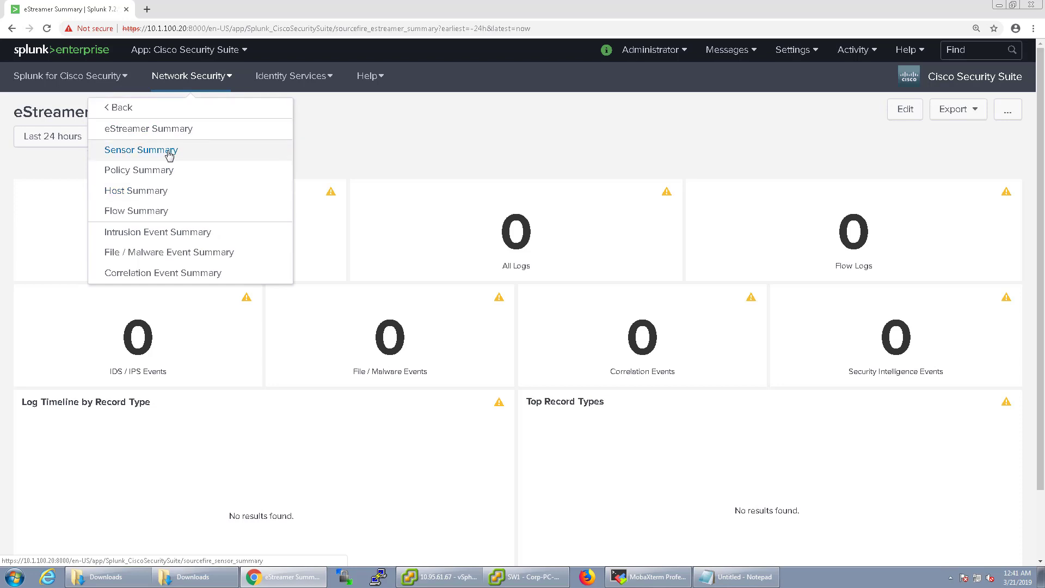
pyautogui.click(140, 149)
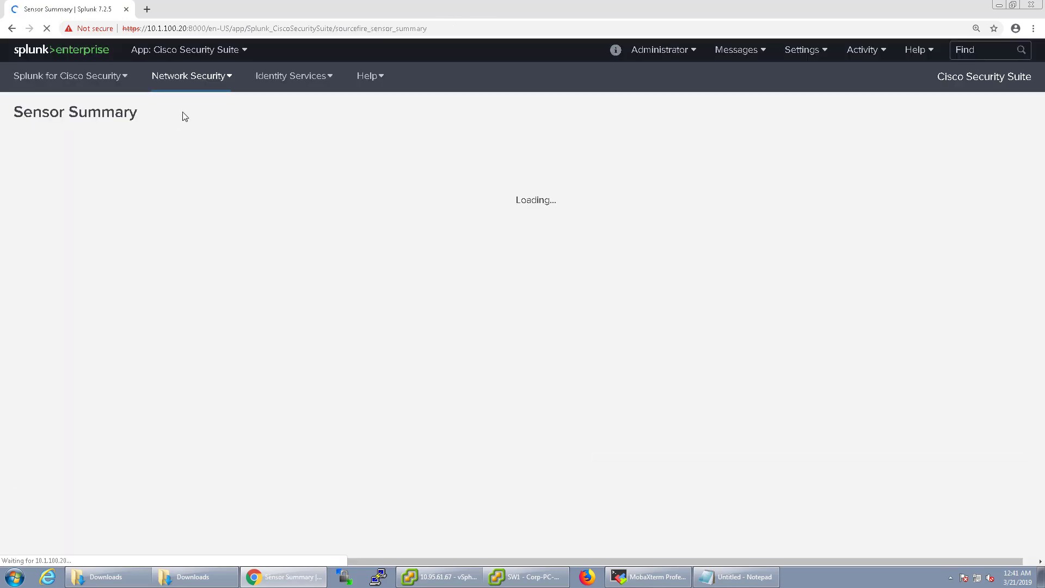
pyautogui.click(191, 75)
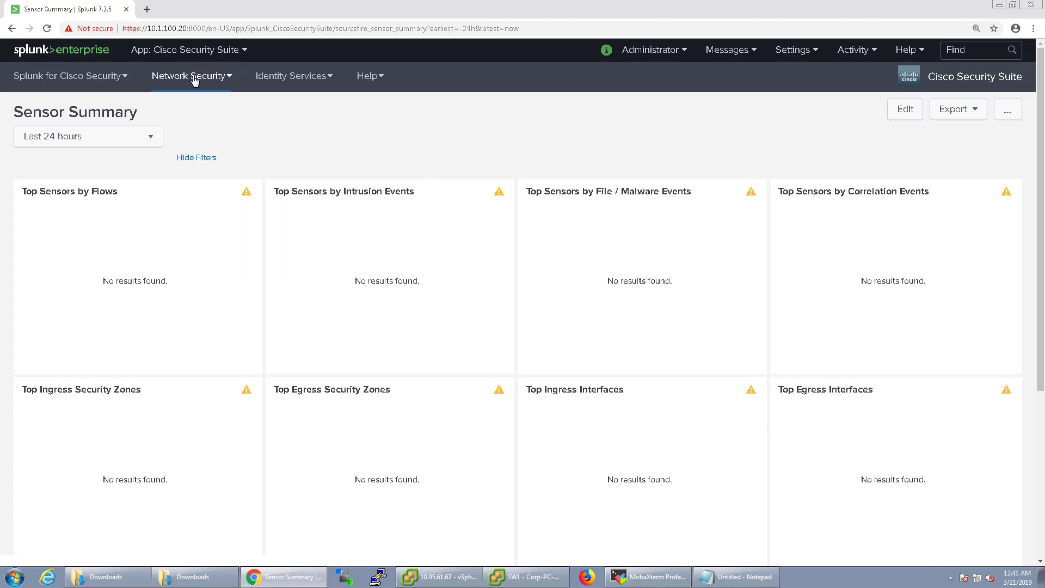
# Step: Check the empty Flow Summary, then return to the Sourcefire eStreamer Summary with zero counts
pyautogui.click(191, 75)
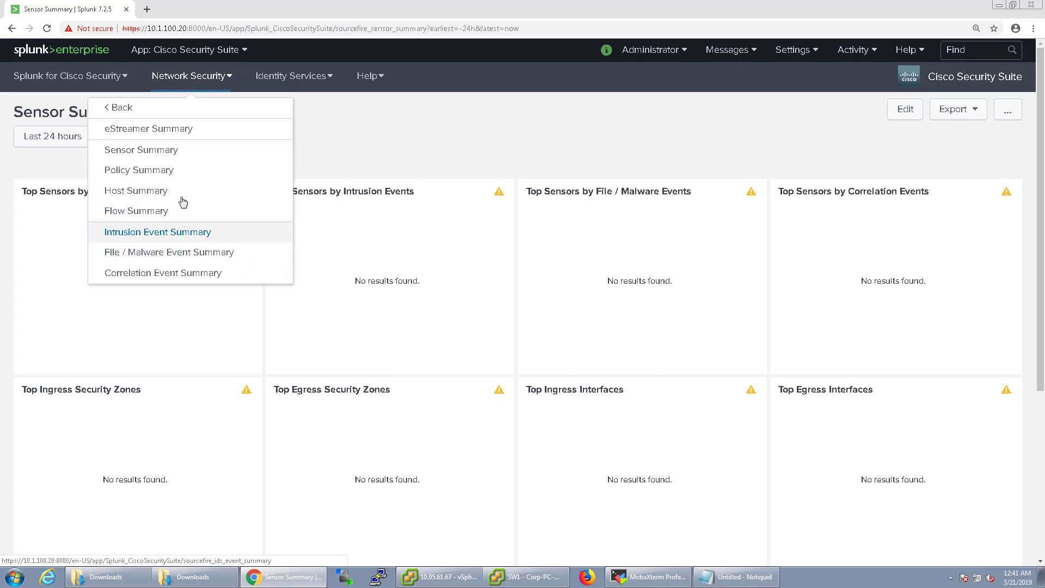
pyautogui.click(136, 210)
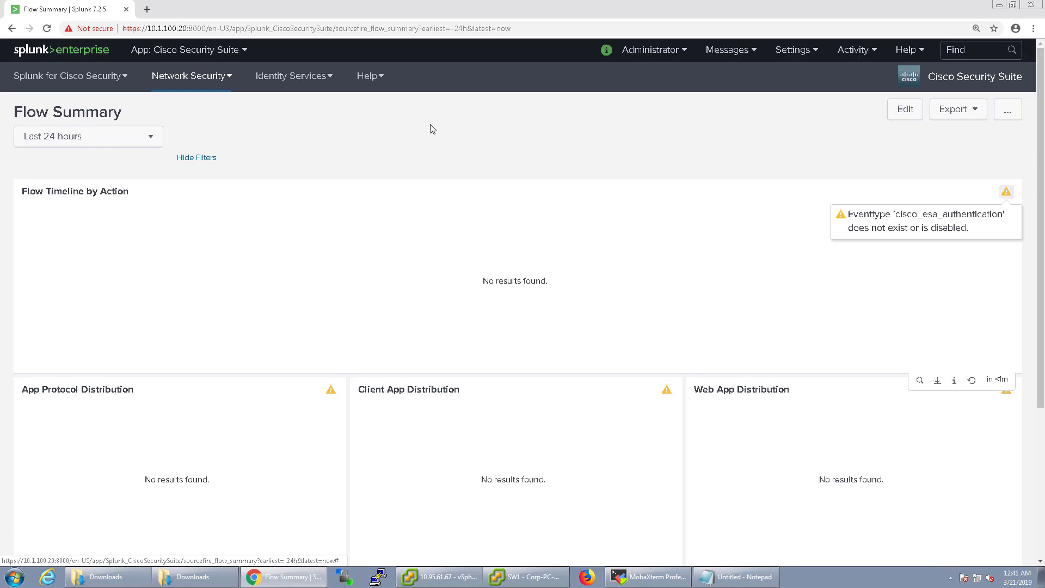
pyautogui.click(192, 75)
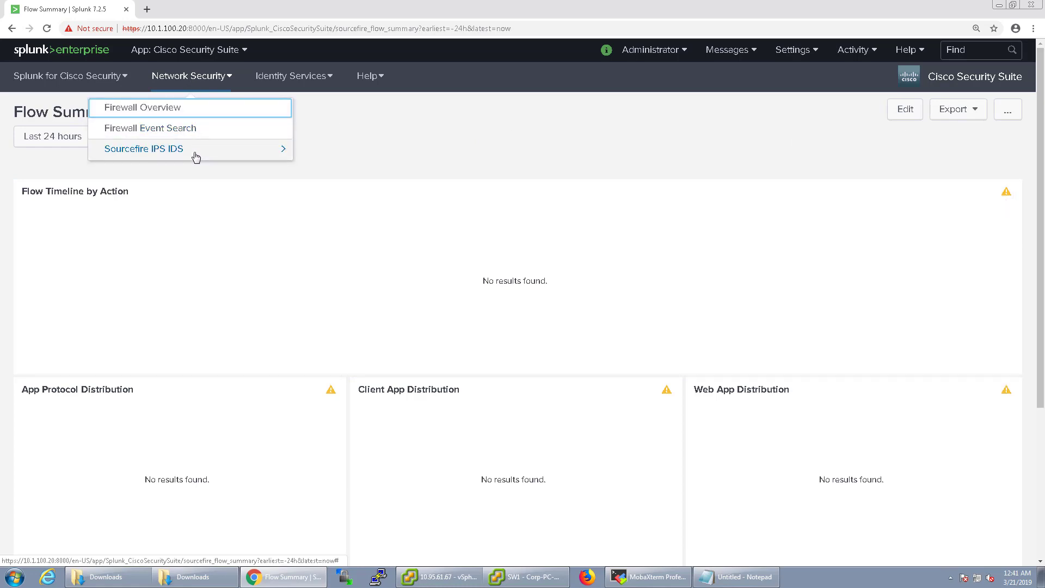
pyautogui.click(144, 149)
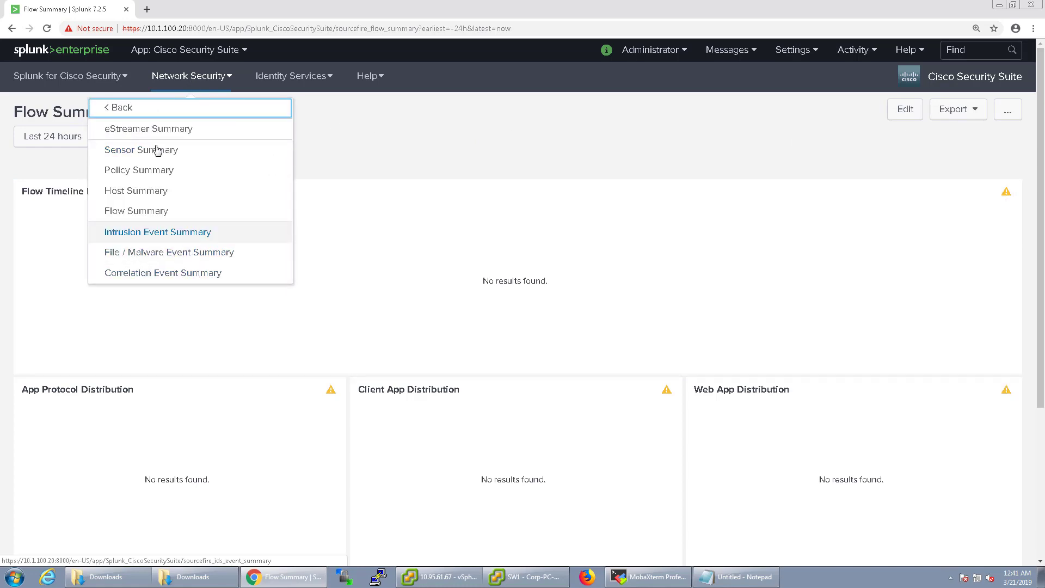
pyautogui.moveTo(172, 128)
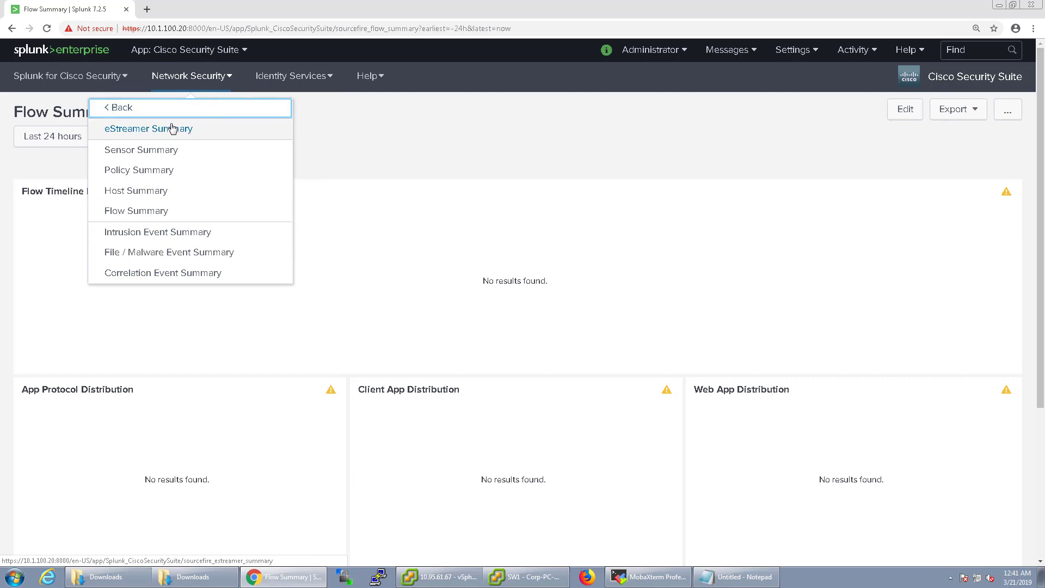
pyautogui.click(148, 128)
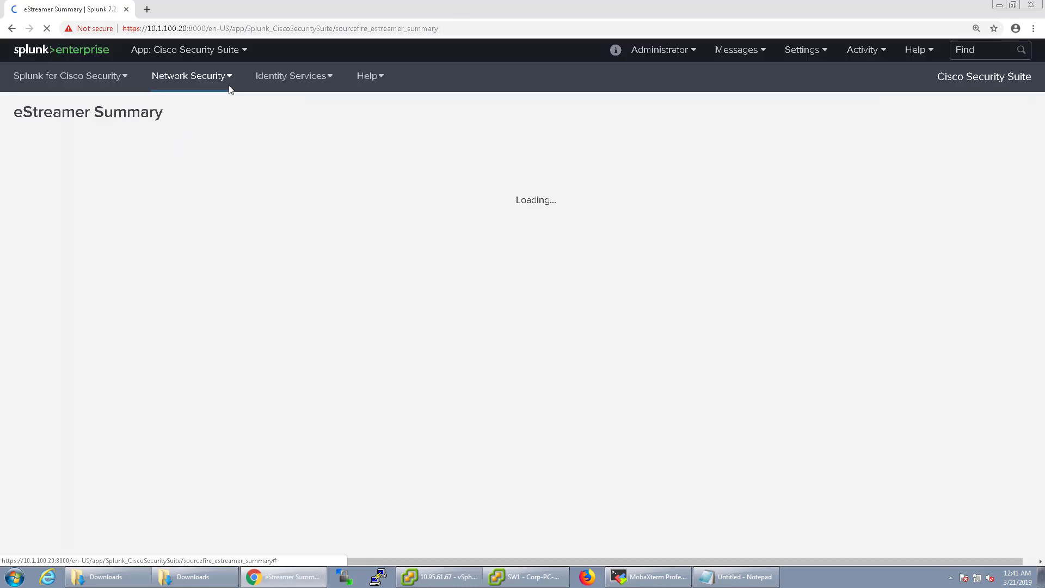
pyautogui.click(191, 75)
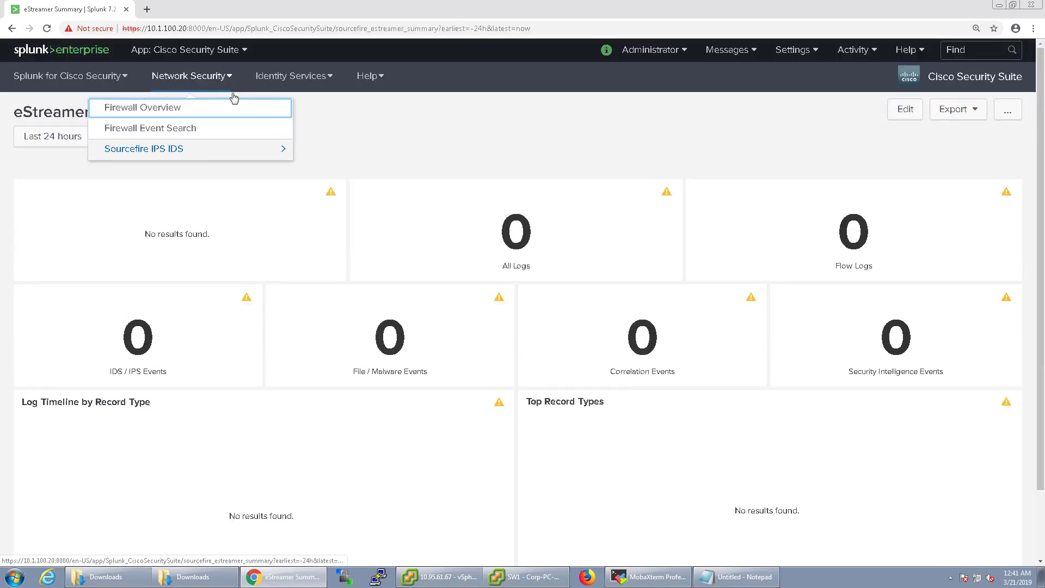
pyautogui.click(290, 75)
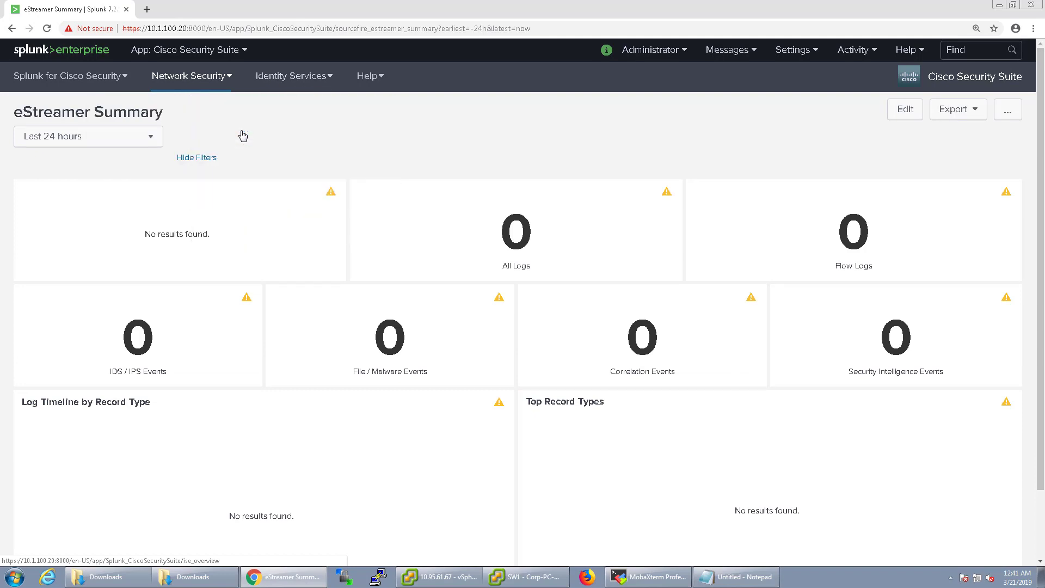
# Step: Open ISE Summary View, briefly try Edit, and scroll through its event, location and authentication charts
pyautogui.click(290, 75)
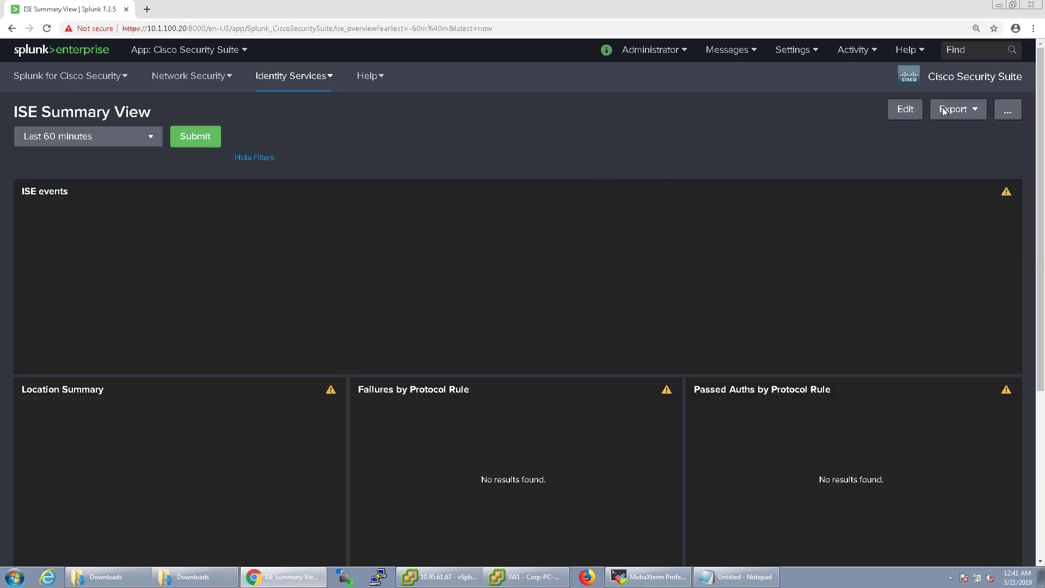
pyautogui.click(905, 109)
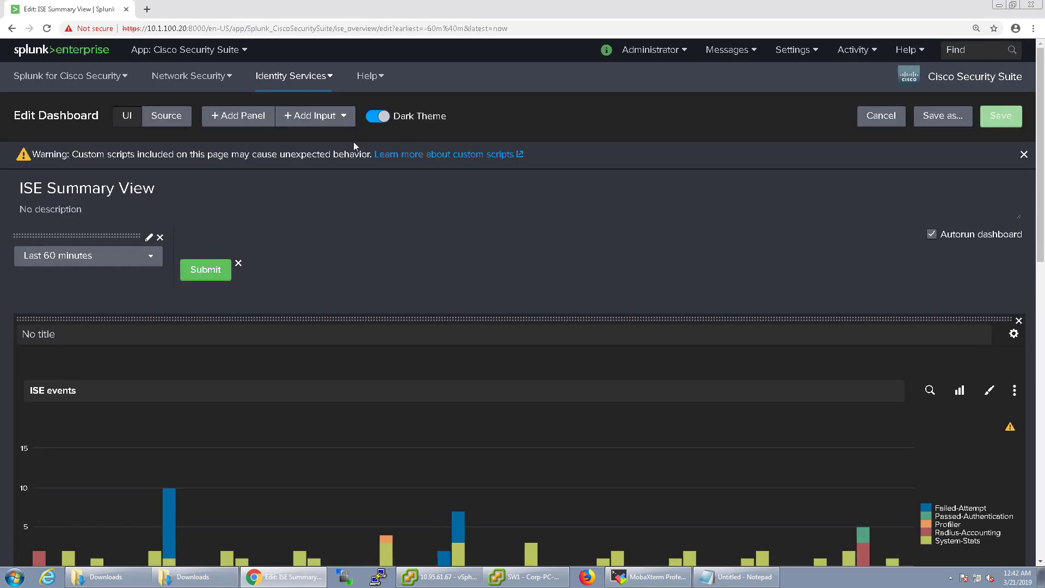
pyautogui.moveTo(407, 135)
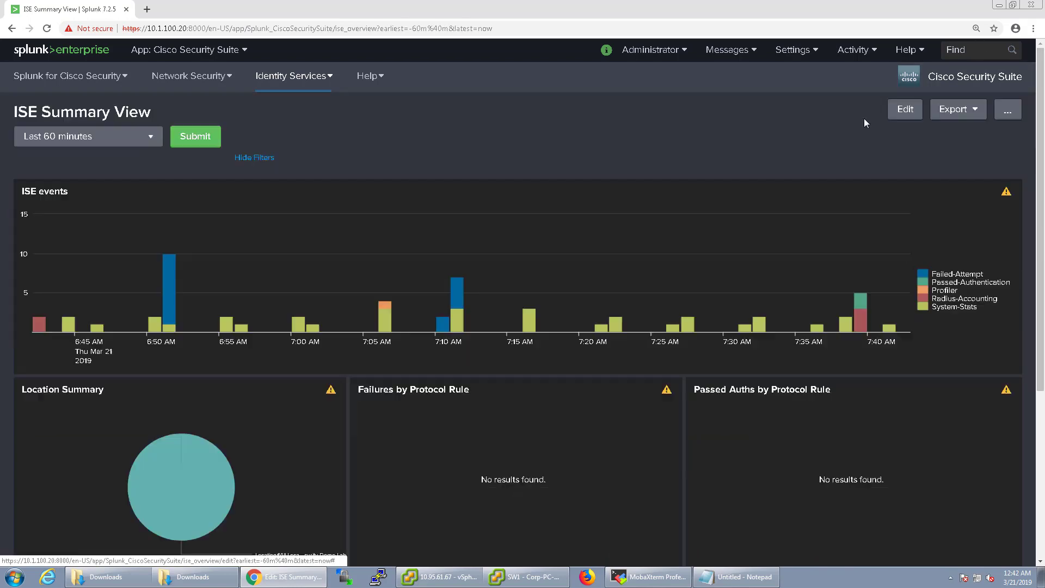
pyautogui.scroll(-3)
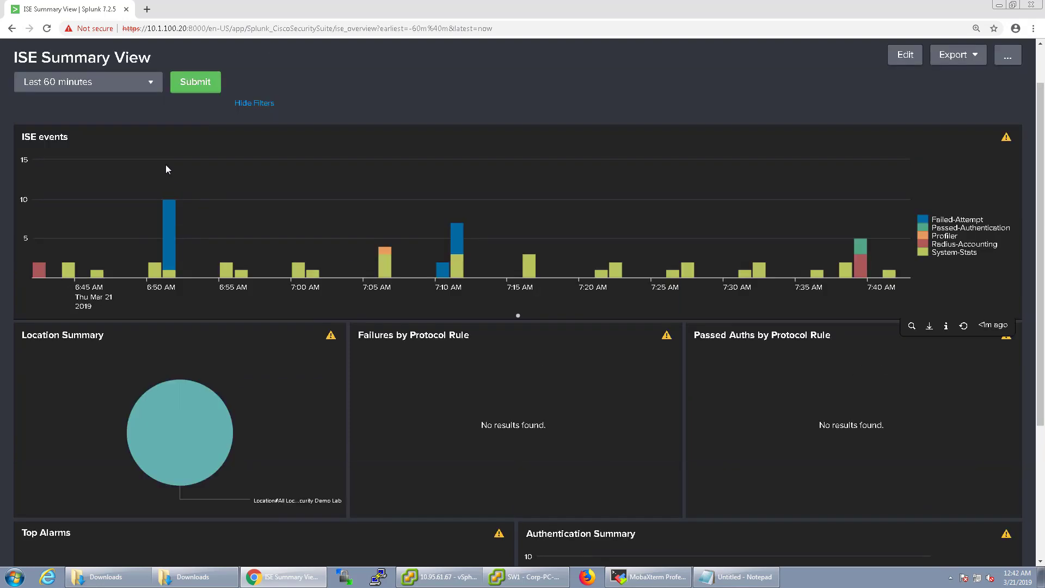
pyautogui.moveTo(989, 244)
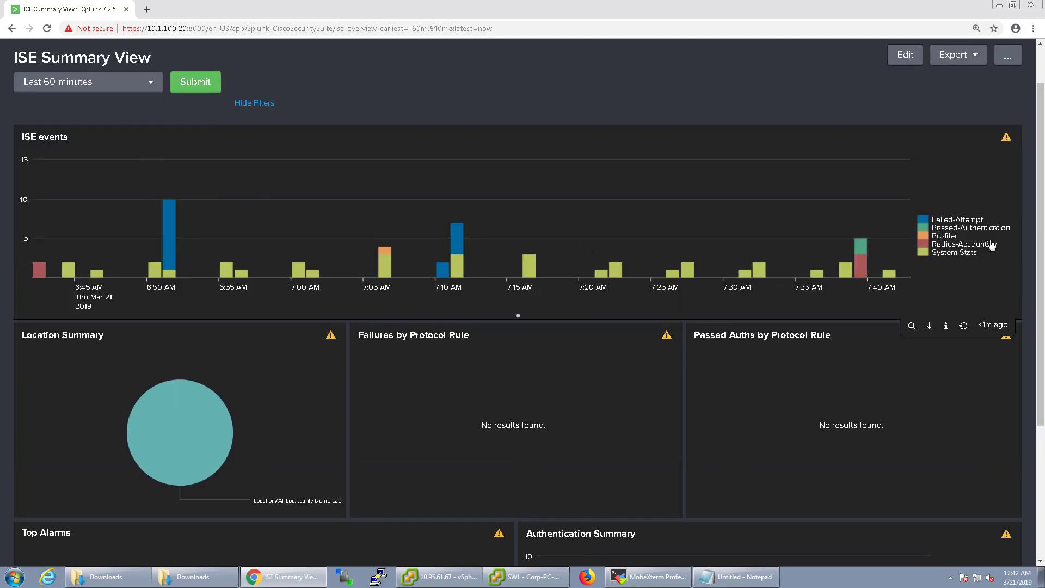
pyautogui.scroll(-3)
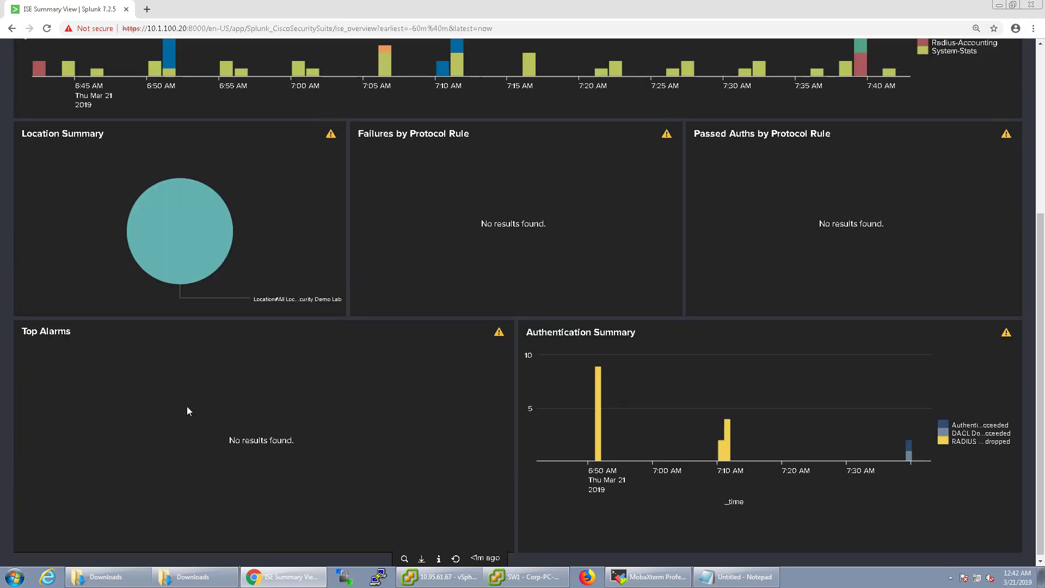
pyautogui.click(290, 75)
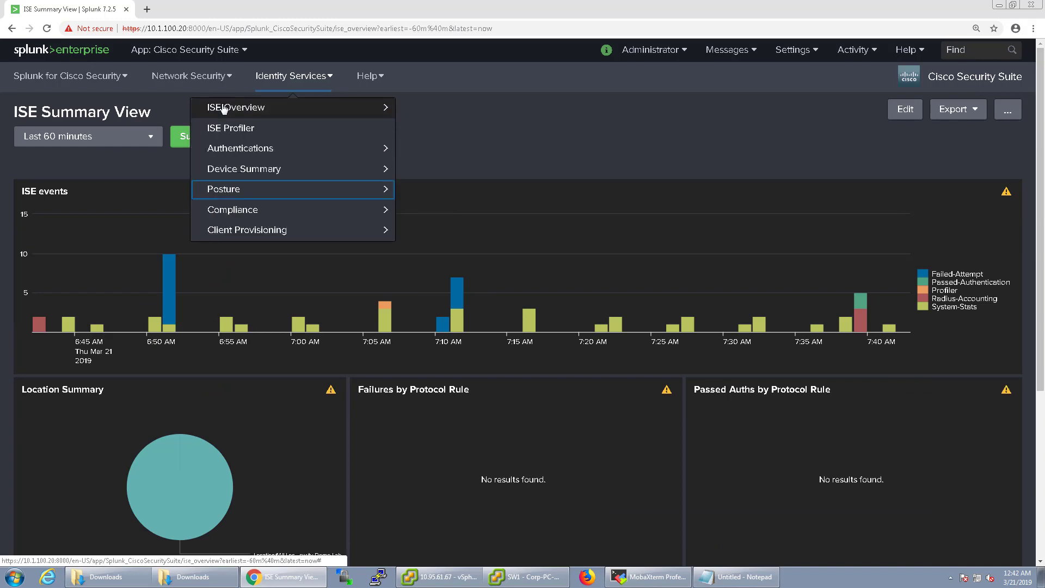
# Step: Open Cisco Security Overview and scroll through its top sources, destinations, services and sourcetype statistics
pyautogui.click(465, 135)
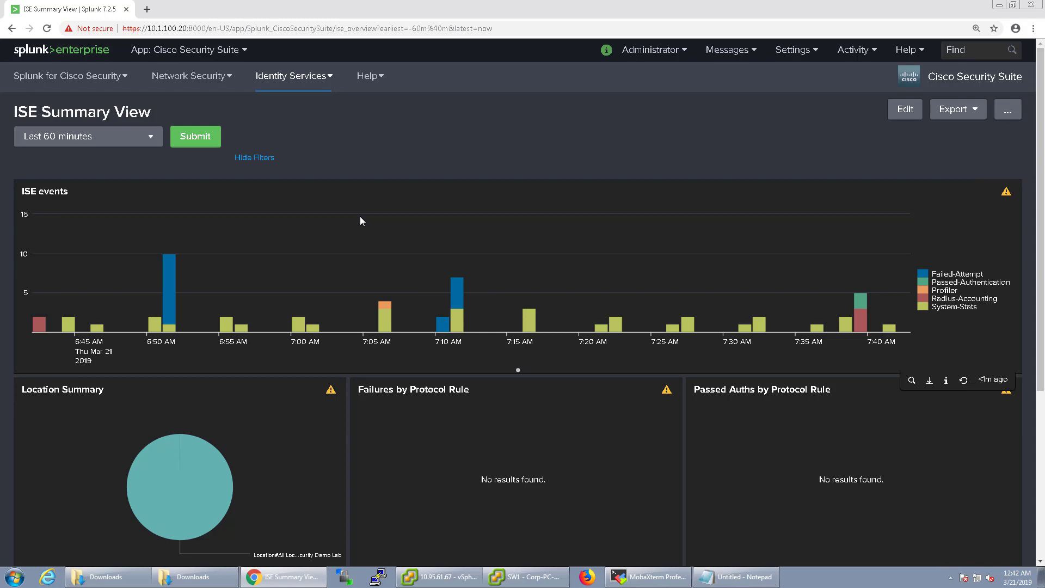
pyautogui.moveTo(3, 174)
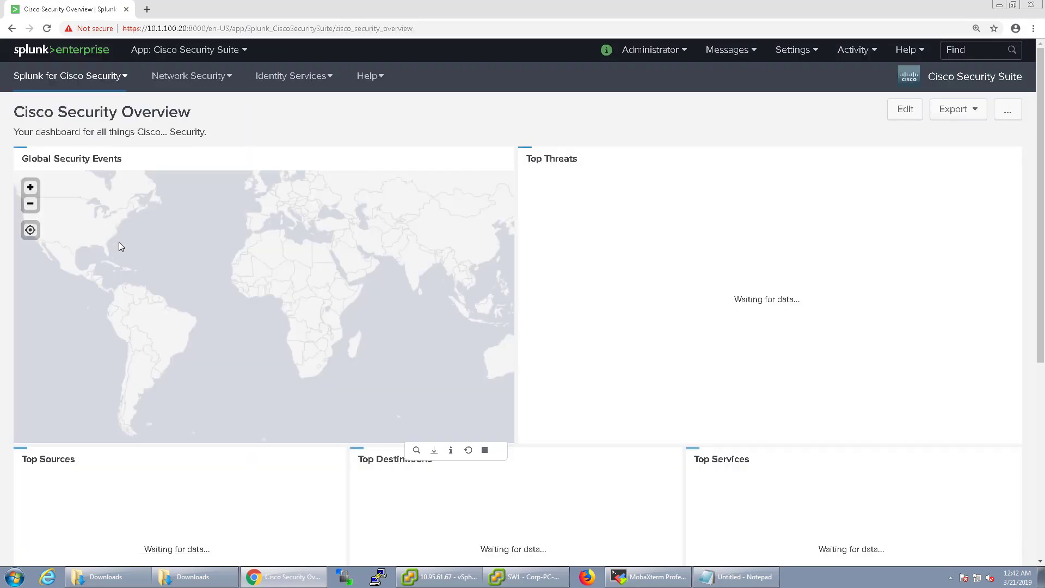
pyautogui.scroll(-3)
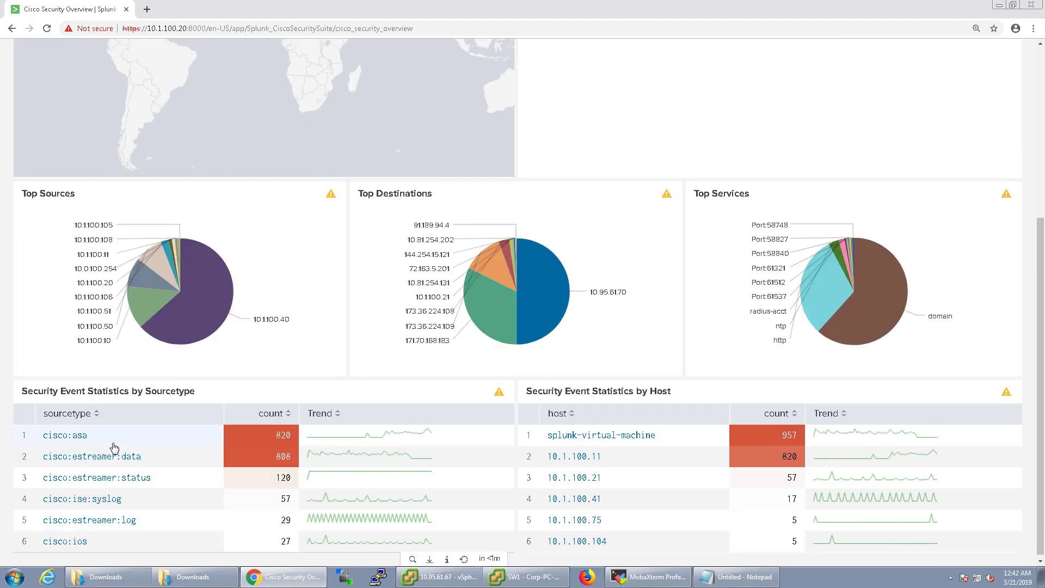
pyautogui.scroll(3)
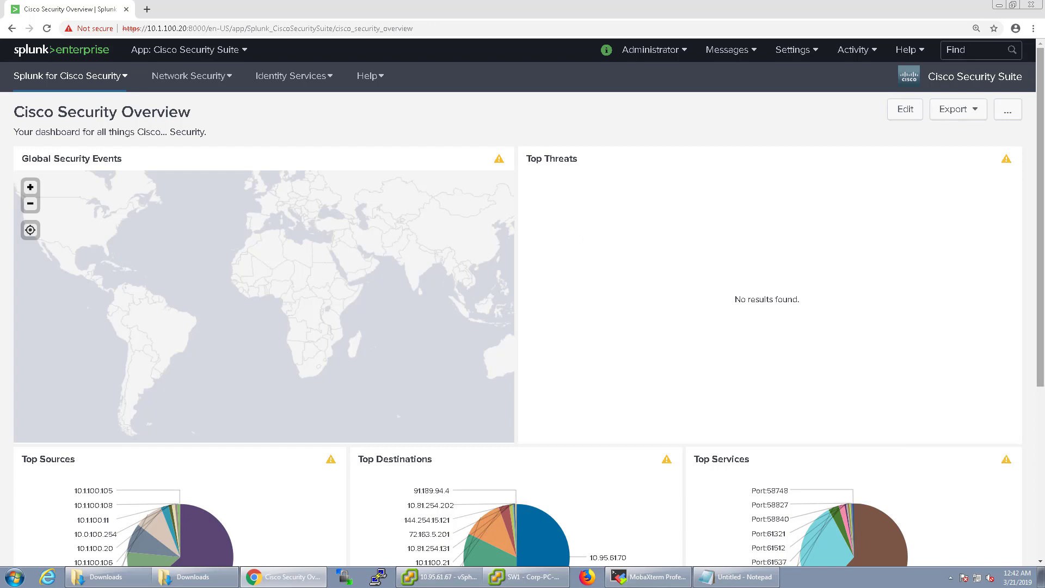
pyautogui.moveTo(503, 166)
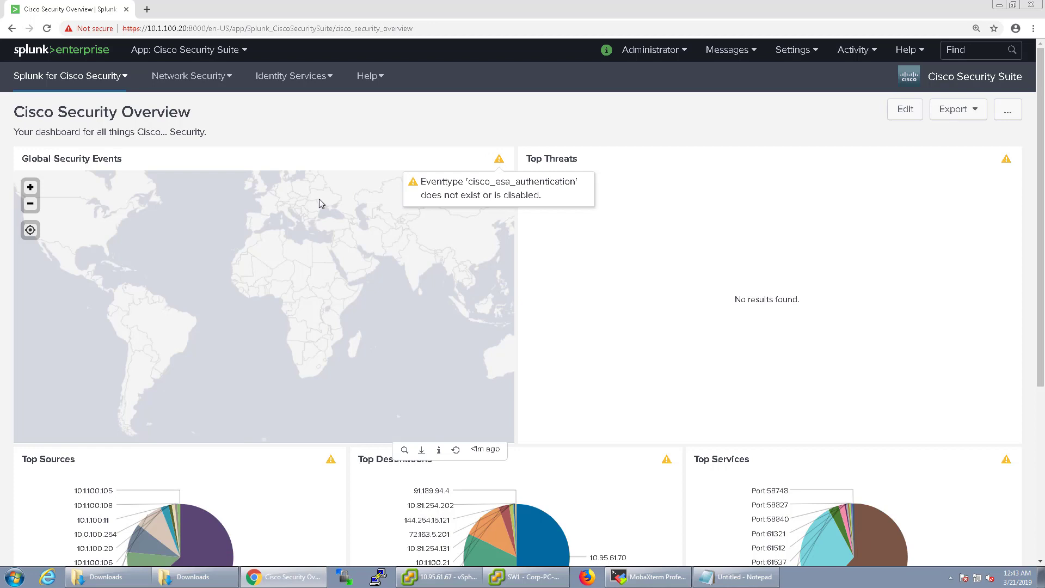
pyautogui.moveTo(958, 2)
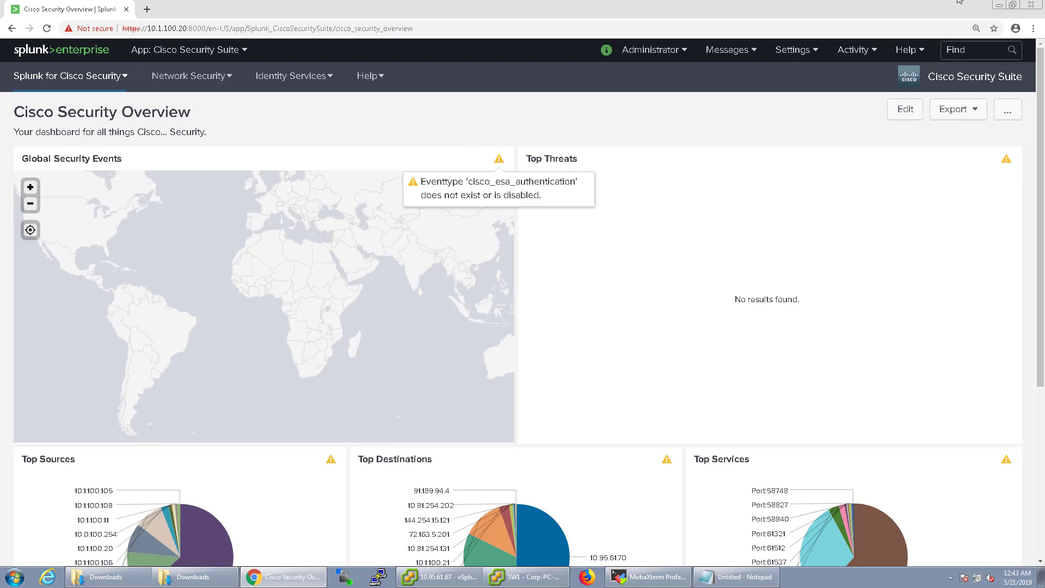
# Step: Enter edit mode on Cisco Security Overview, then switch to the eStreamer Summary dashboard
pyautogui.click(905, 109)
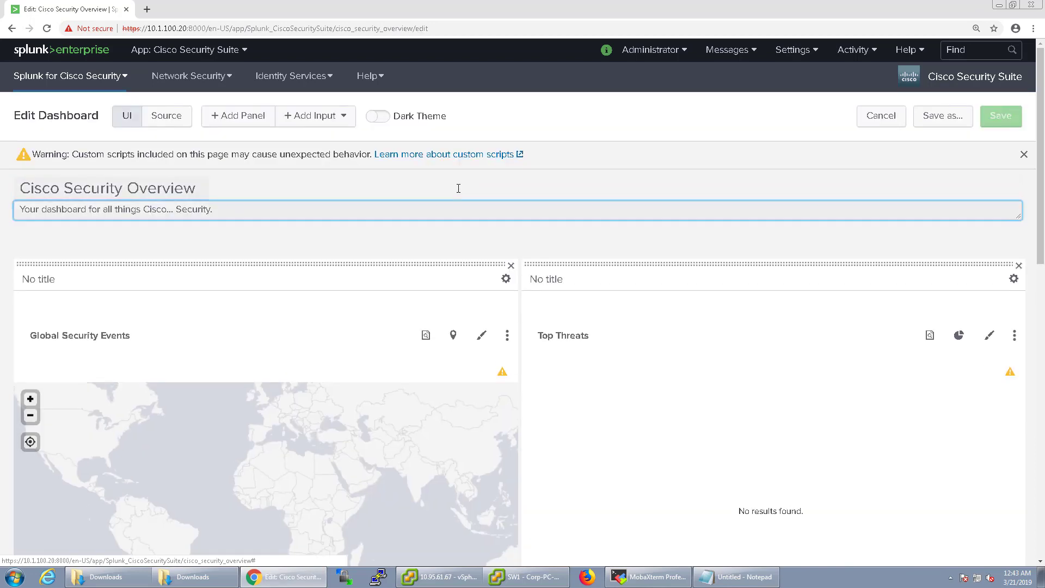
pyautogui.click(192, 75)
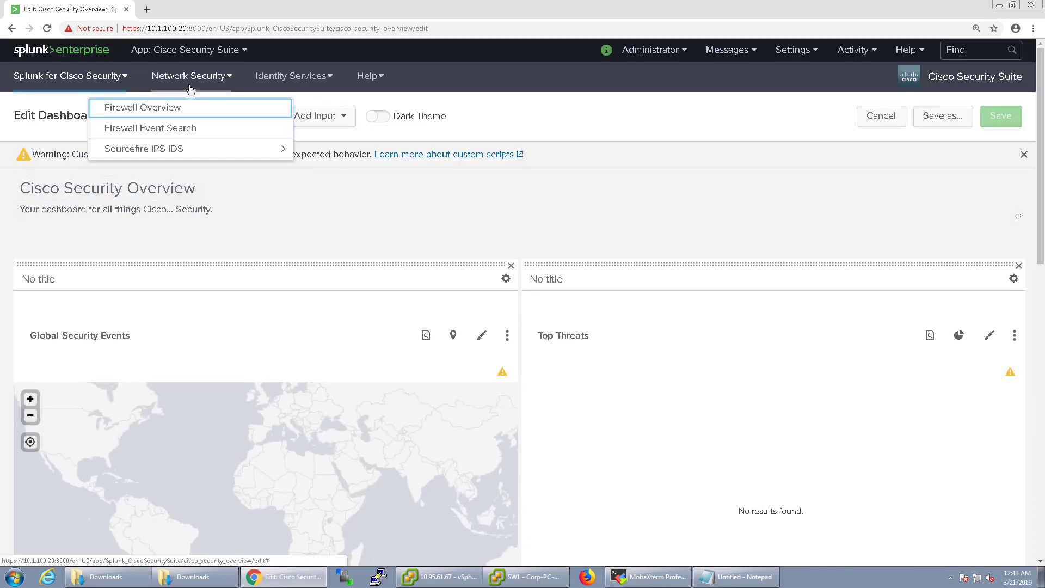
pyautogui.click(144, 148)
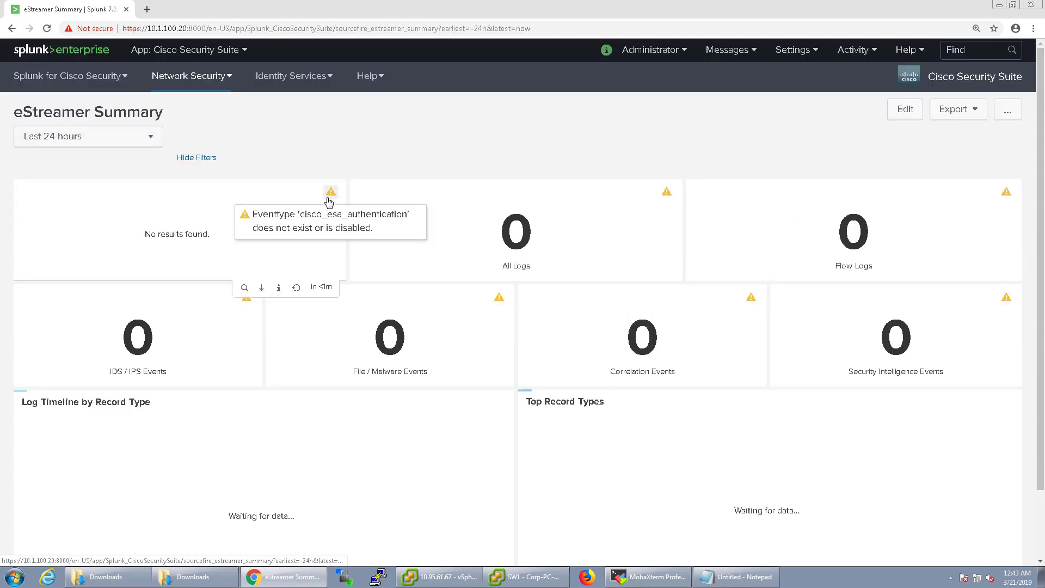
# Step: In eStreamer Summary edit mode, view a panel's client-check search and the Add Input list, then return home
pyautogui.click(905, 109)
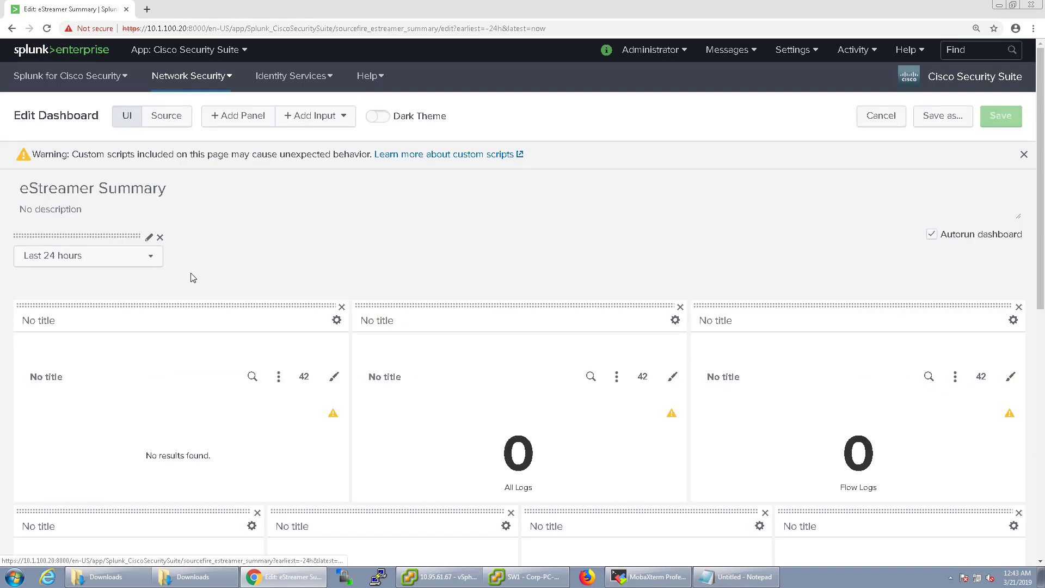
pyautogui.click(333, 377)
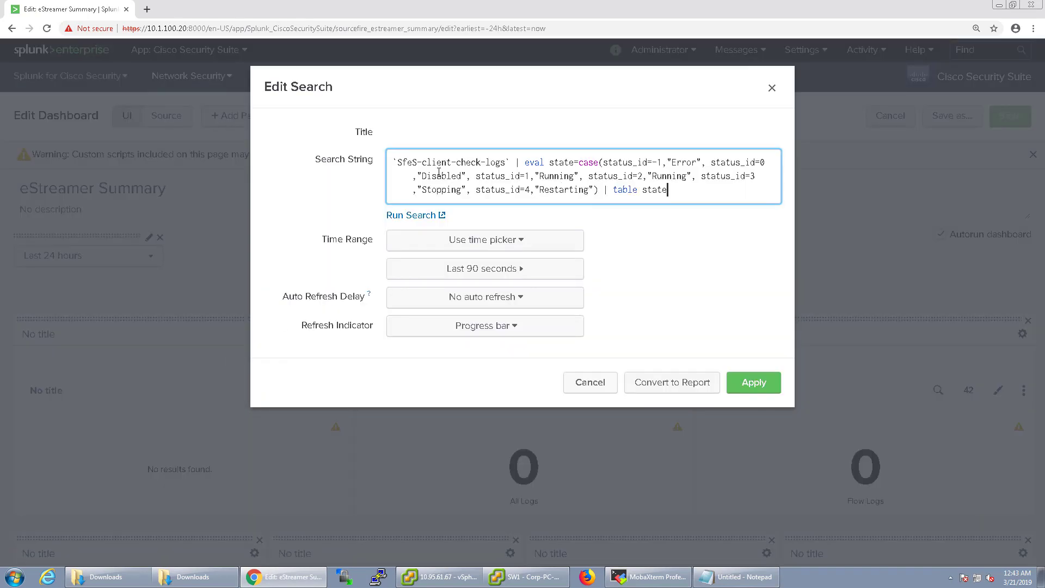
pyautogui.moveTo(451, 175)
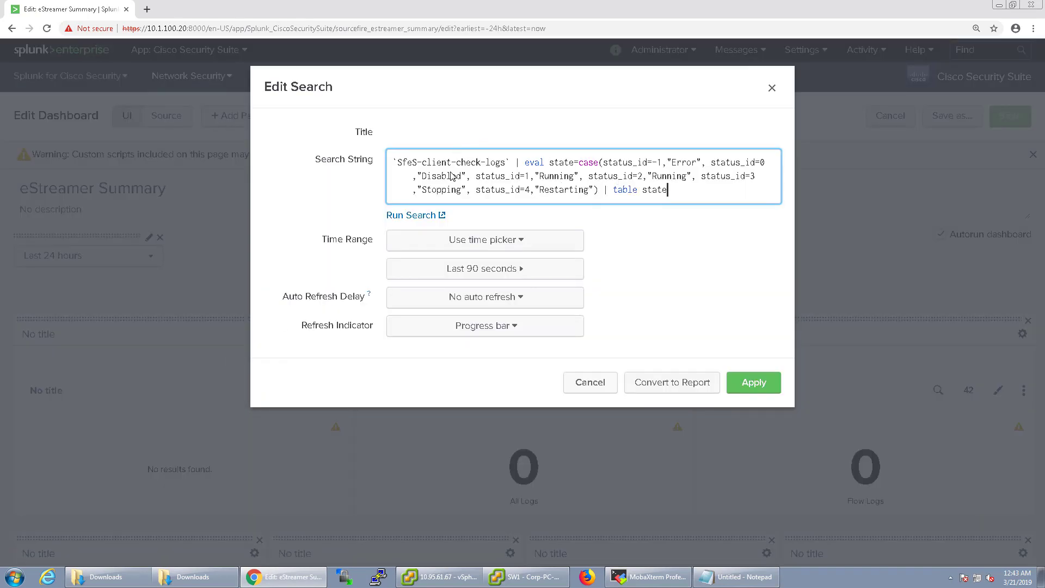
pyautogui.moveTo(597, 368)
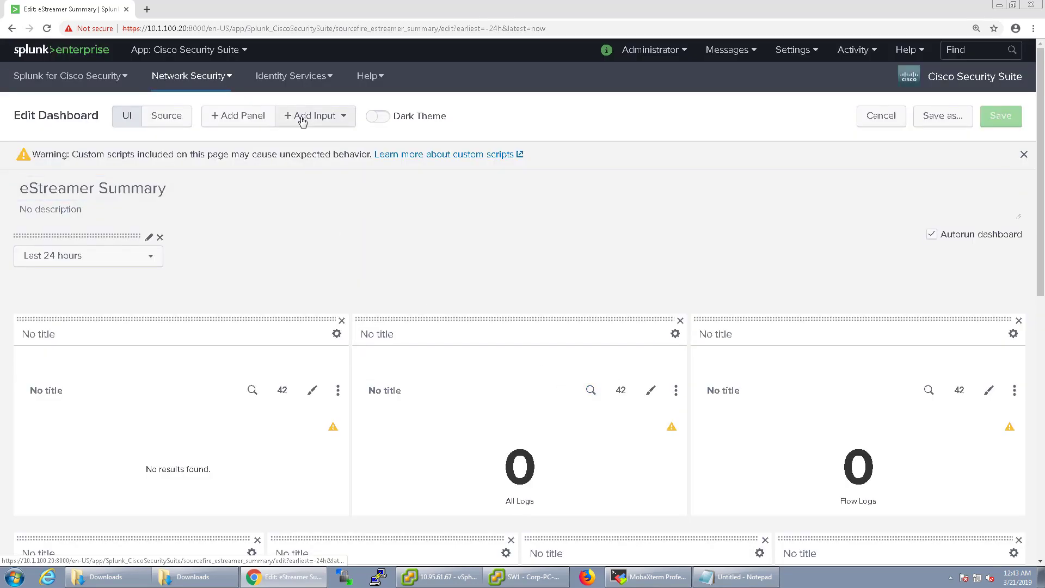
pyautogui.click(314, 115)
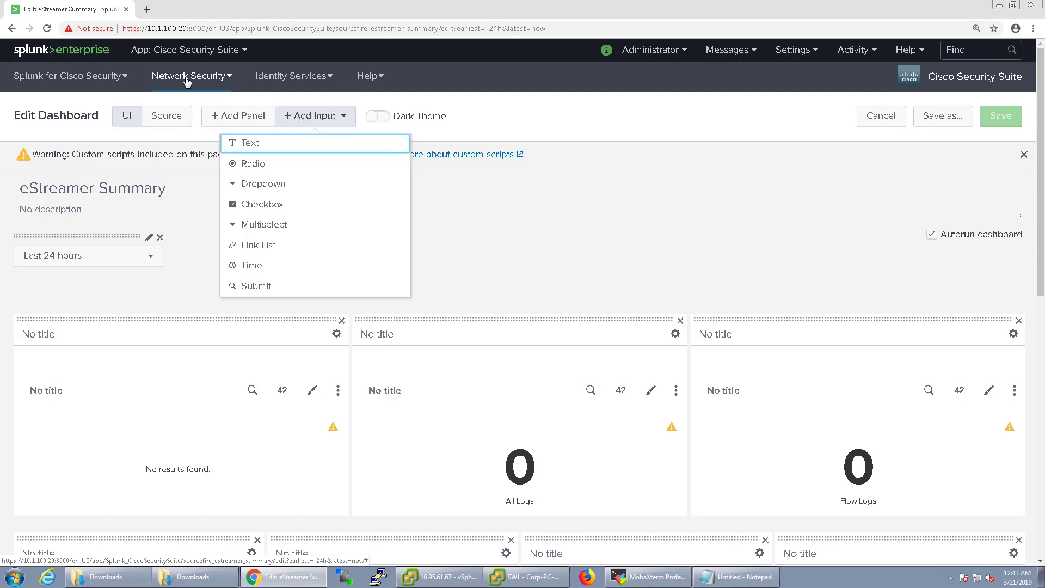
pyautogui.click(62, 50)
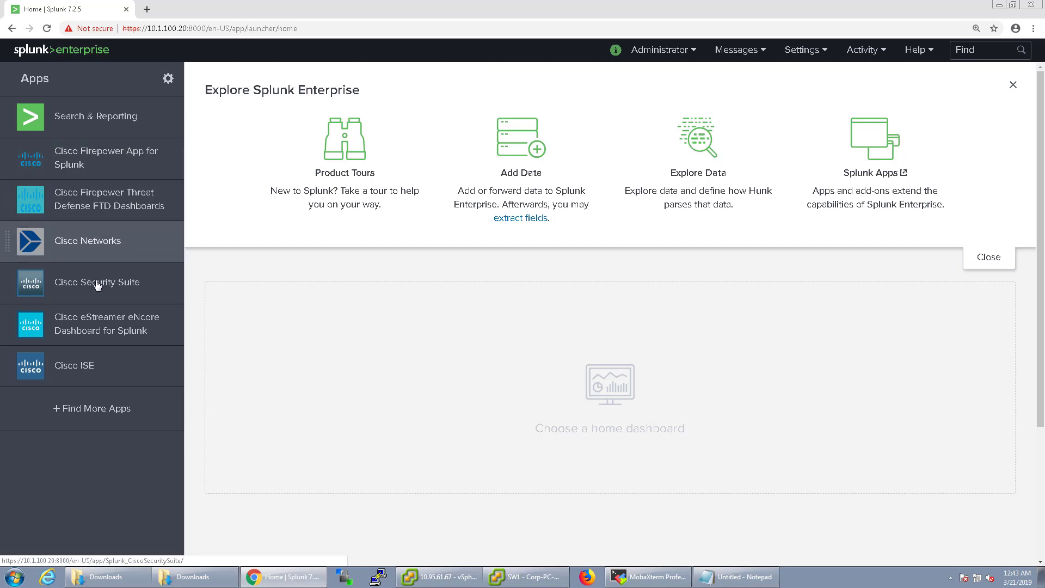
pyautogui.moveTo(112, 290)
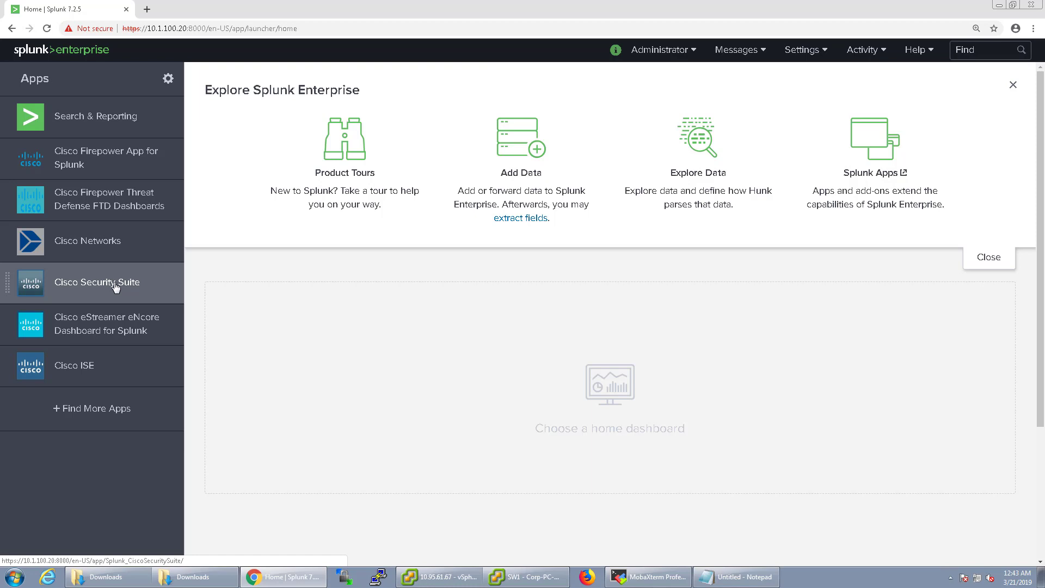
pyautogui.moveTo(100, 158)
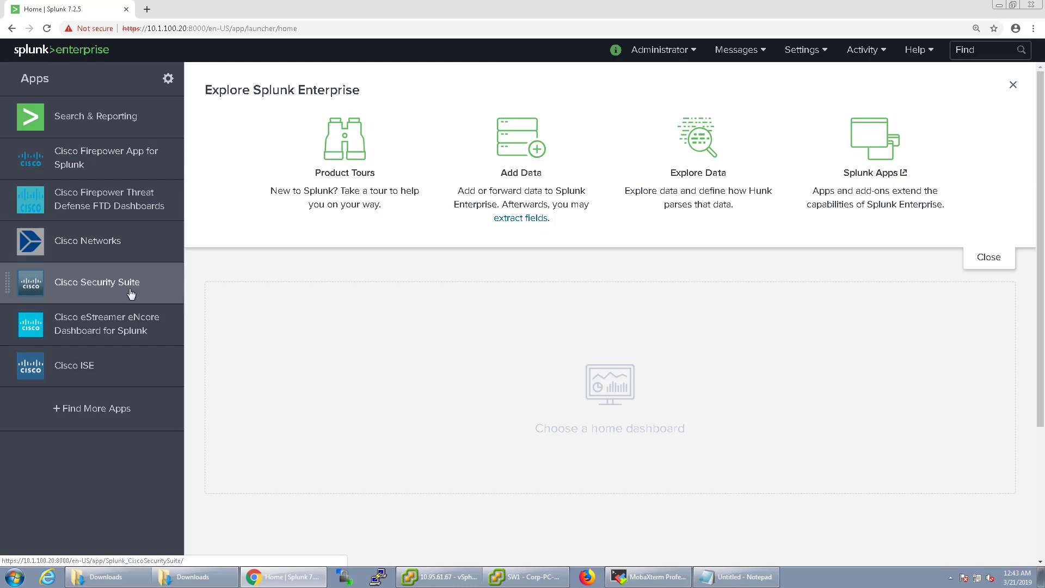
pyautogui.moveTo(109, 134)
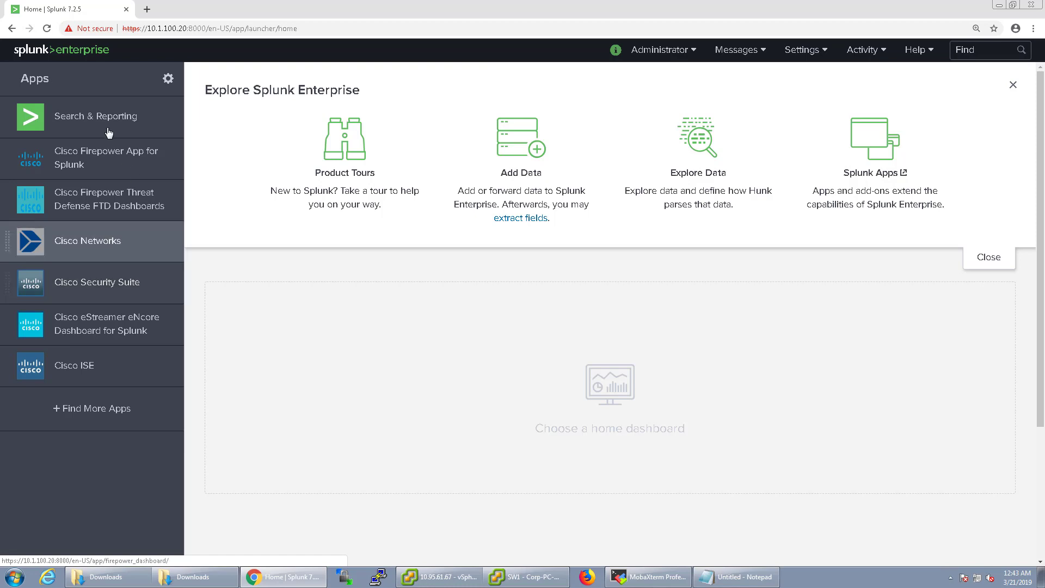